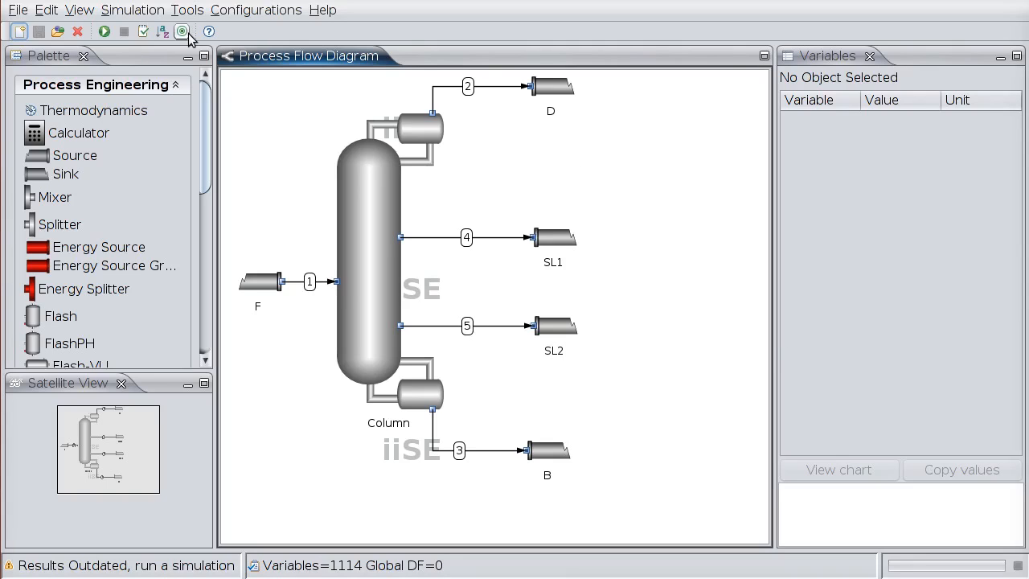
{"action": "mouse_move", "coordinate": [182, 32]}
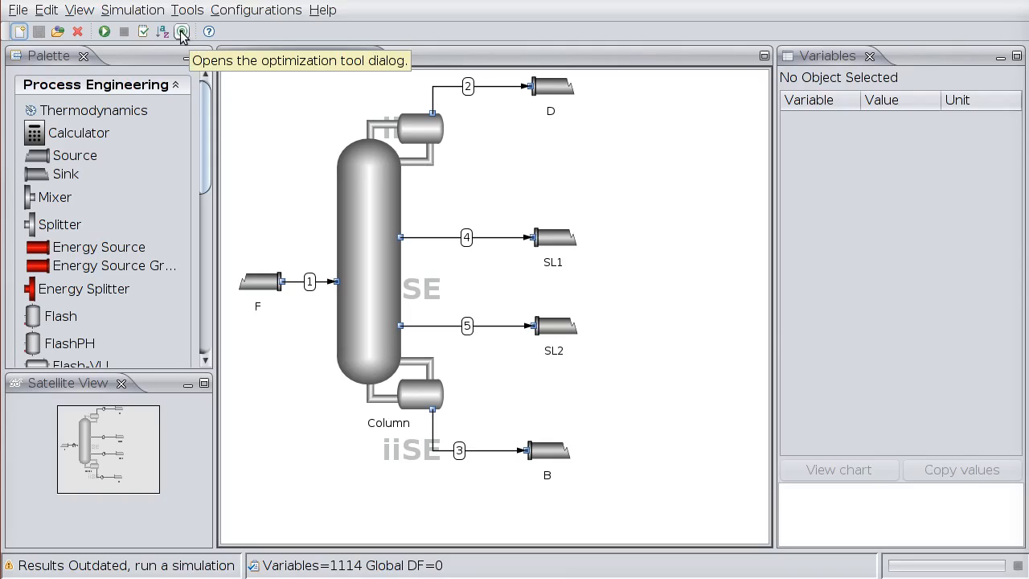
Step: Open the Optimization tool from the simulation menu and close it without running
{"action": "left_click", "coordinate": [132, 9]}
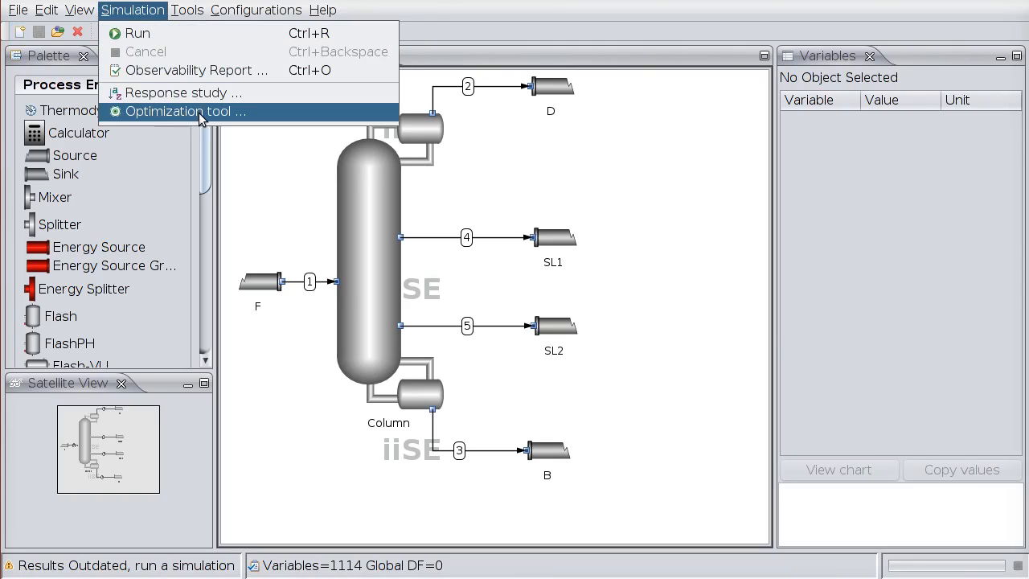
{"action": "left_click", "coordinate": [186, 111]}
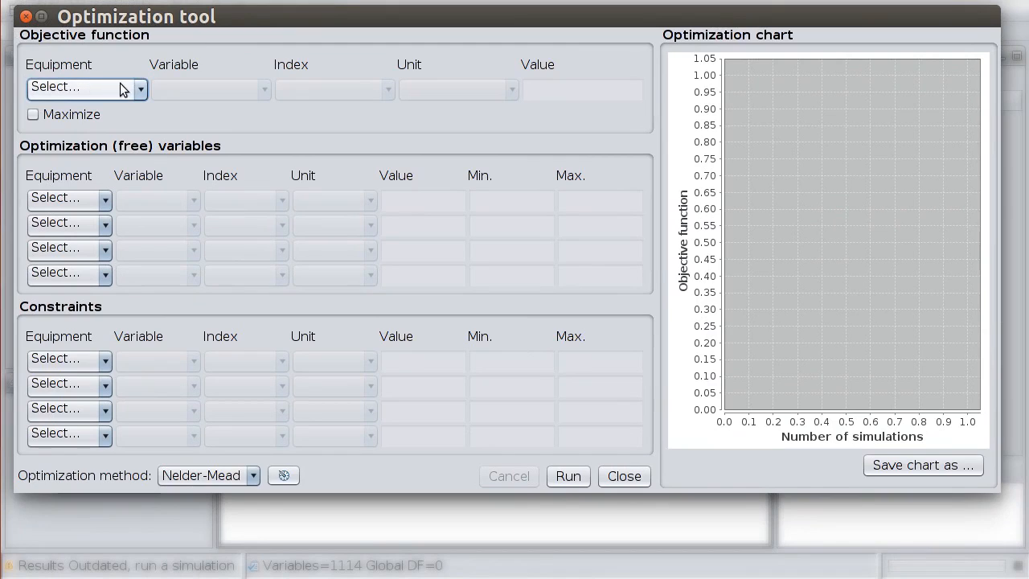
{"action": "mouse_move", "coordinate": [175, 137]}
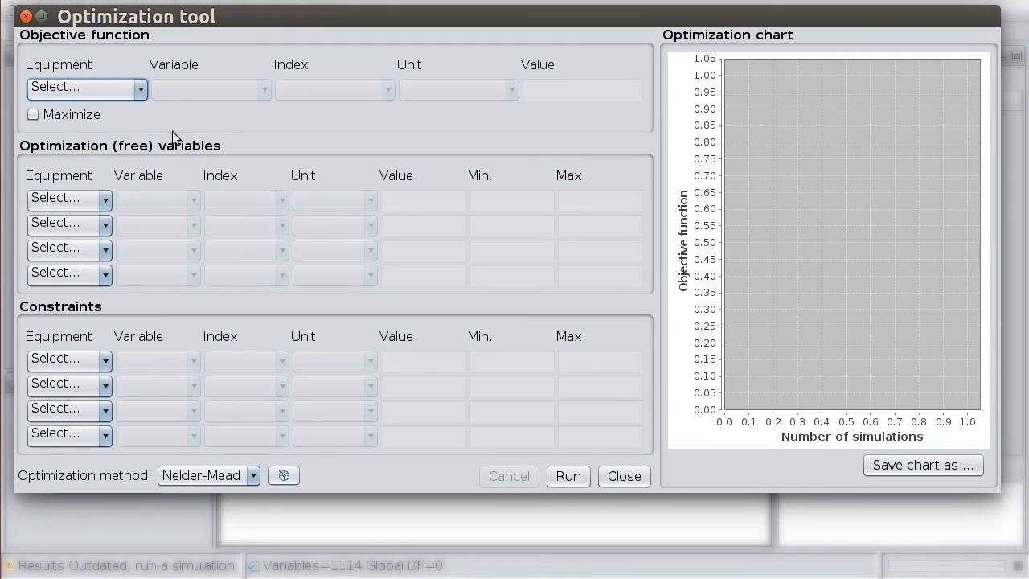
{"action": "mouse_move", "coordinate": [147, 164]}
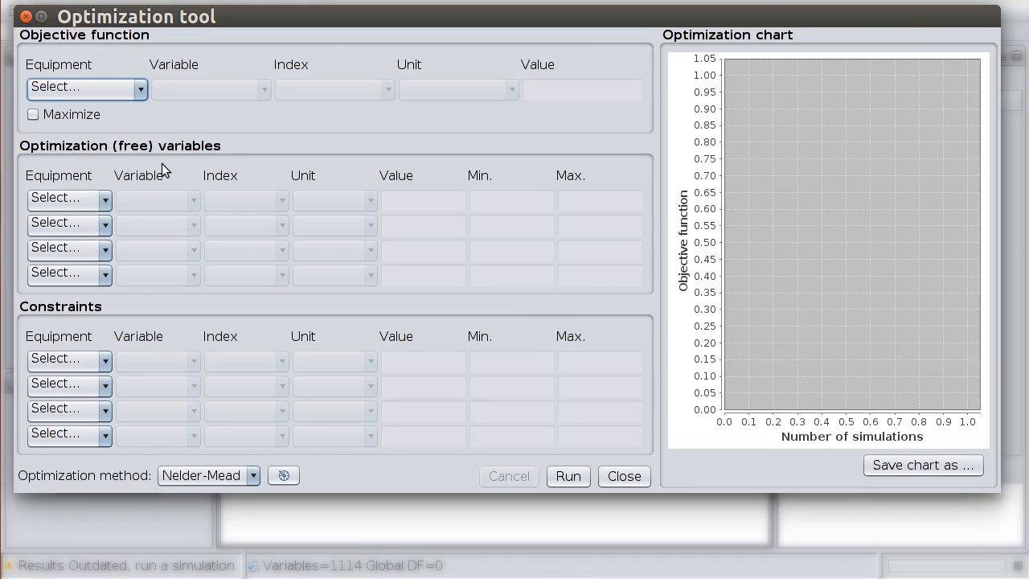
{"action": "mouse_move", "coordinate": [63, 354]}
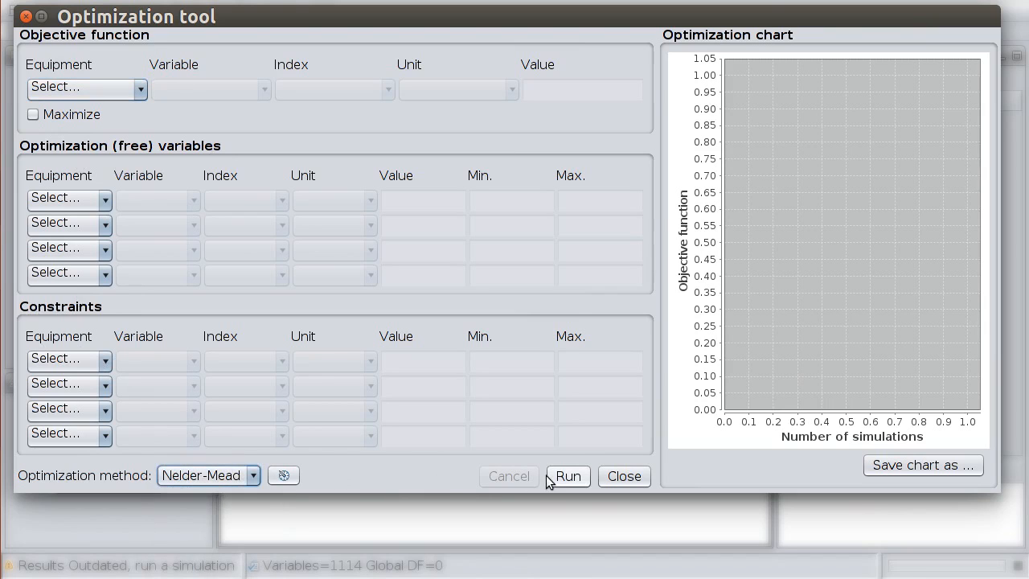
{"action": "left_click", "coordinate": [623, 475]}
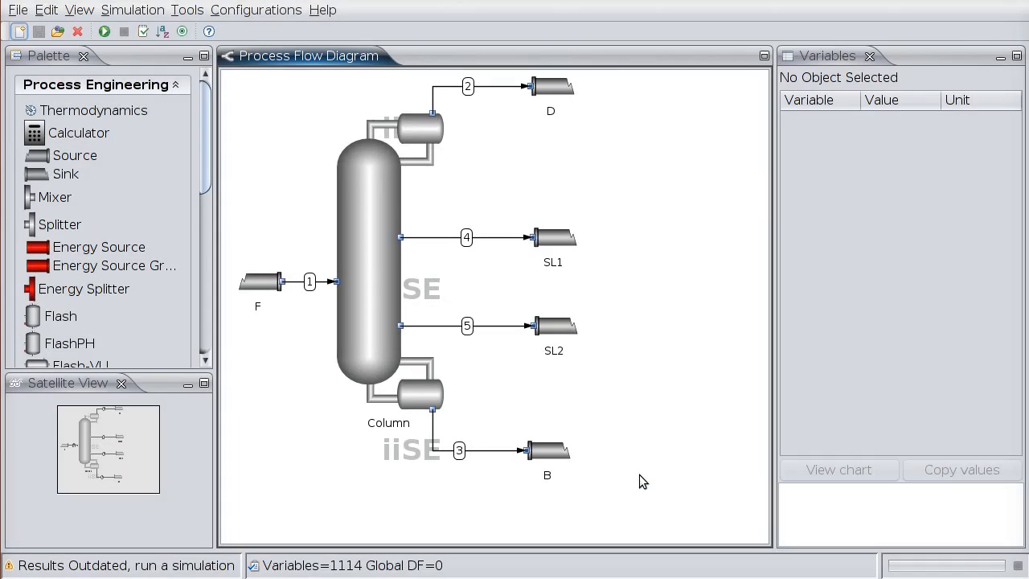
{"action": "mouse_move", "coordinate": [713, 446]}
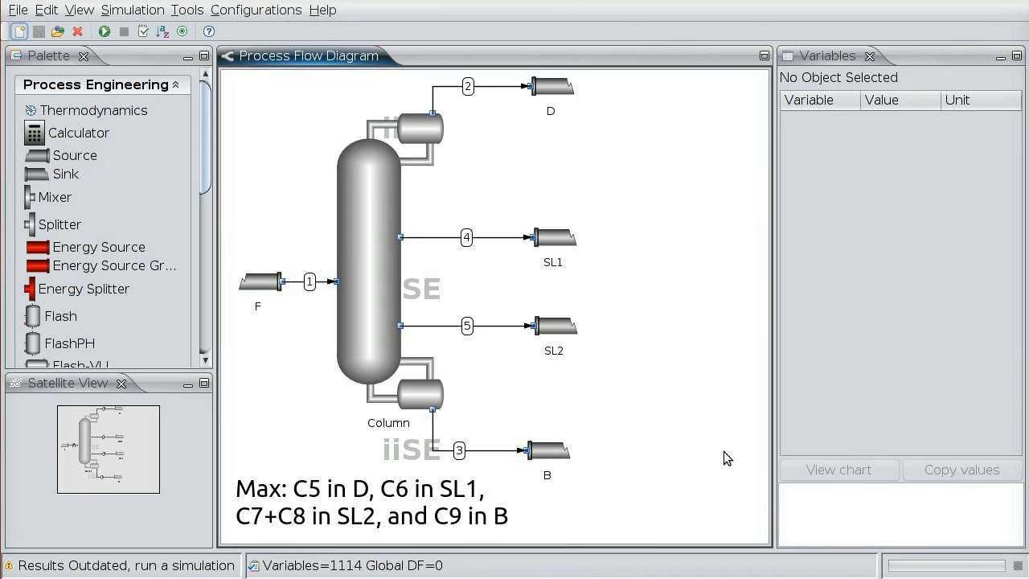
Step: Add a Calculator with variable F_obj, description 'Objective function' and link 'Fobj'
{"action": "left_click", "coordinate": [104, 31]}
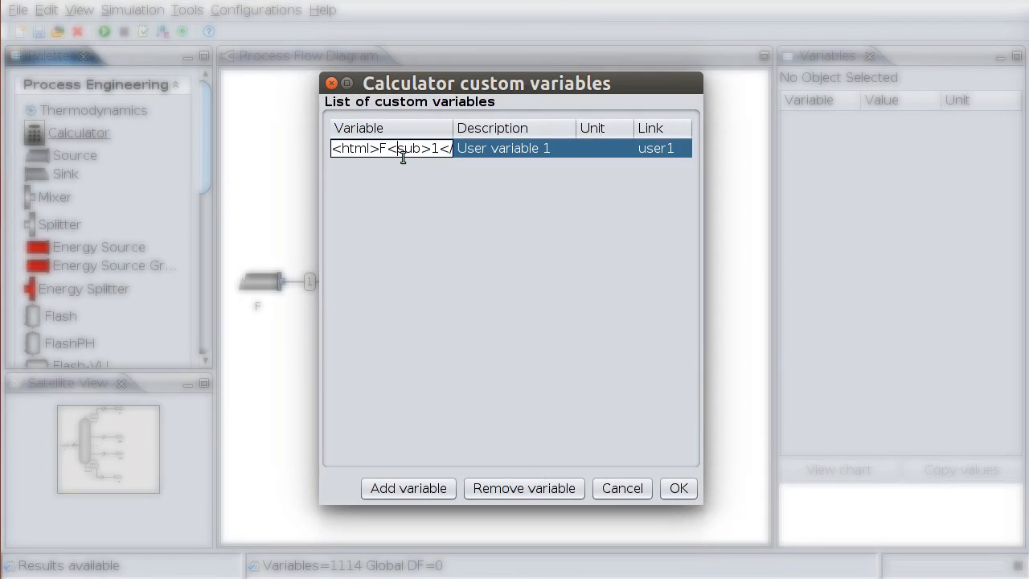
{"action": "type", "text": "obj"}
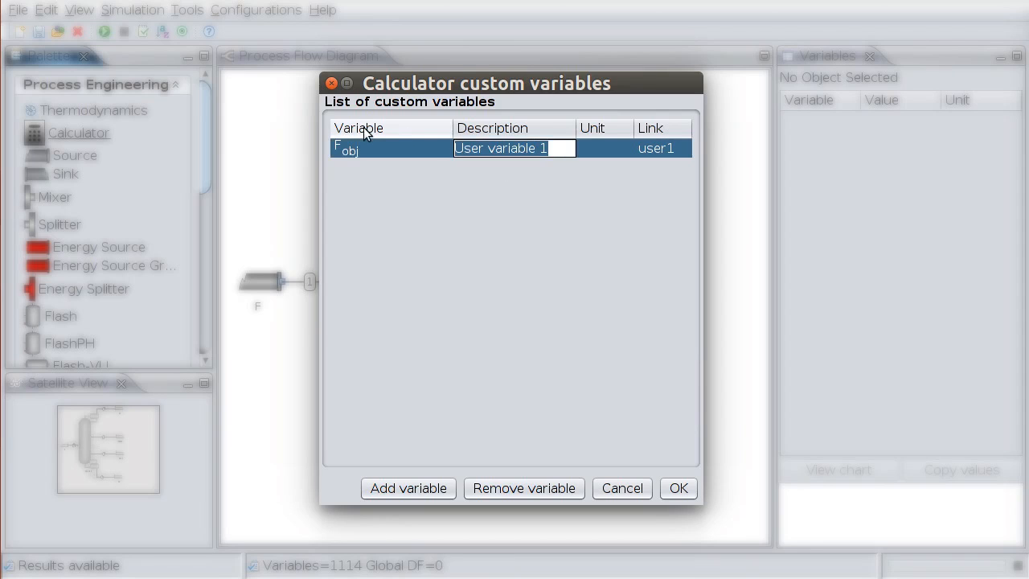
{"action": "type", "text": "Objective"}
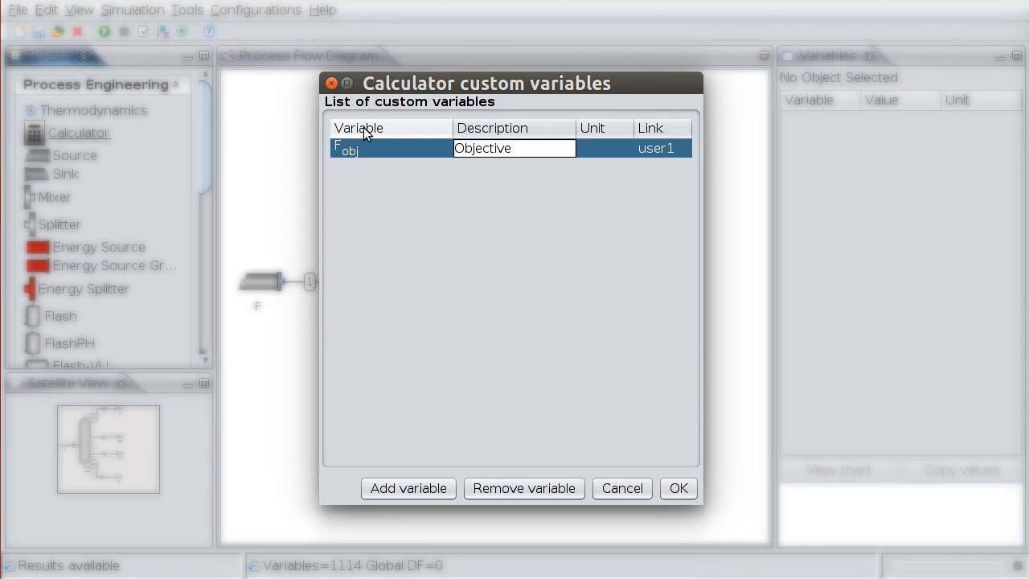
{"action": "type", "text": "function"}
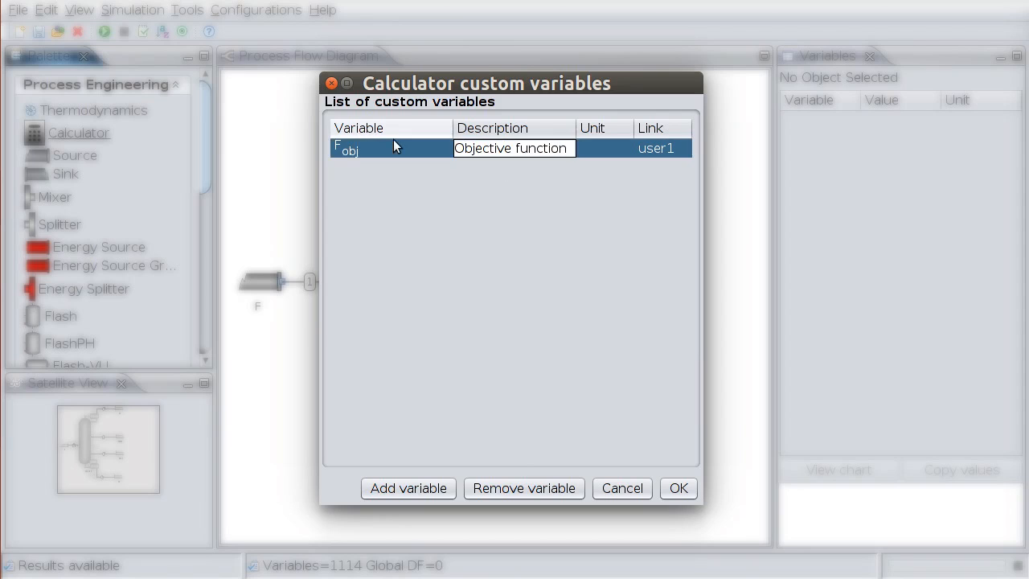
{"action": "left_click", "coordinate": [655, 147]}
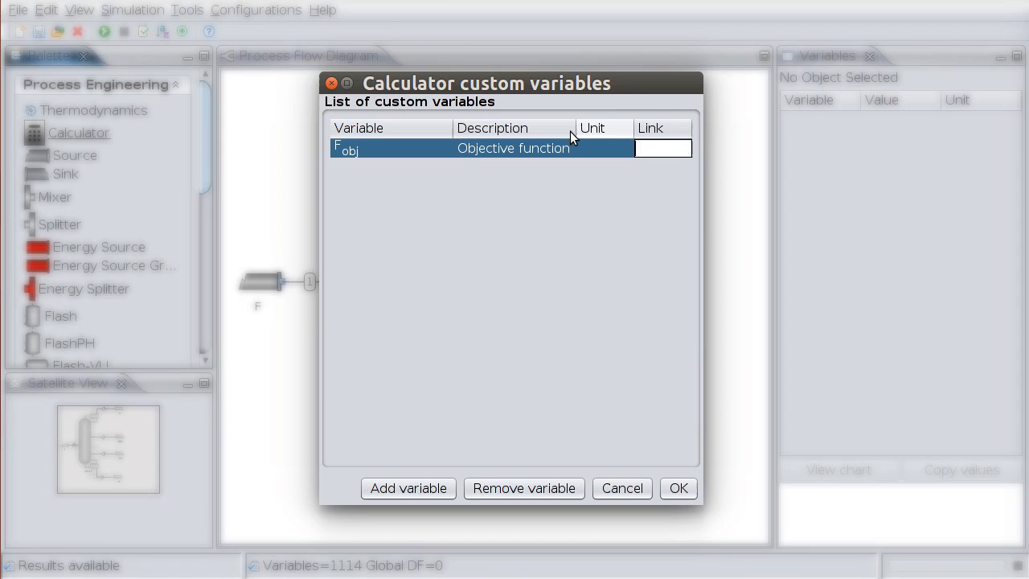
{"action": "type", "text": "Fobj"}
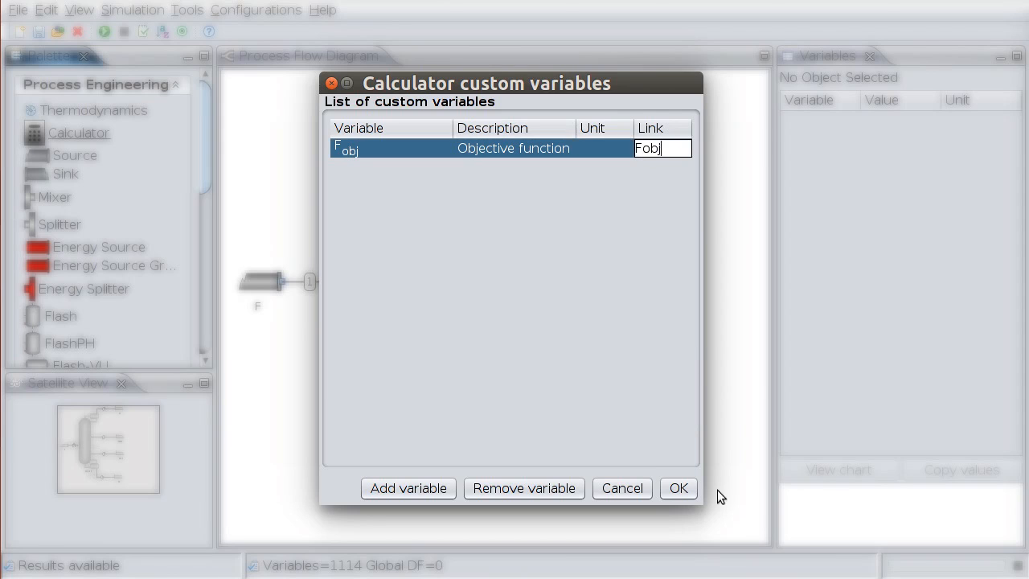
{"action": "left_click", "coordinate": [677, 488]}
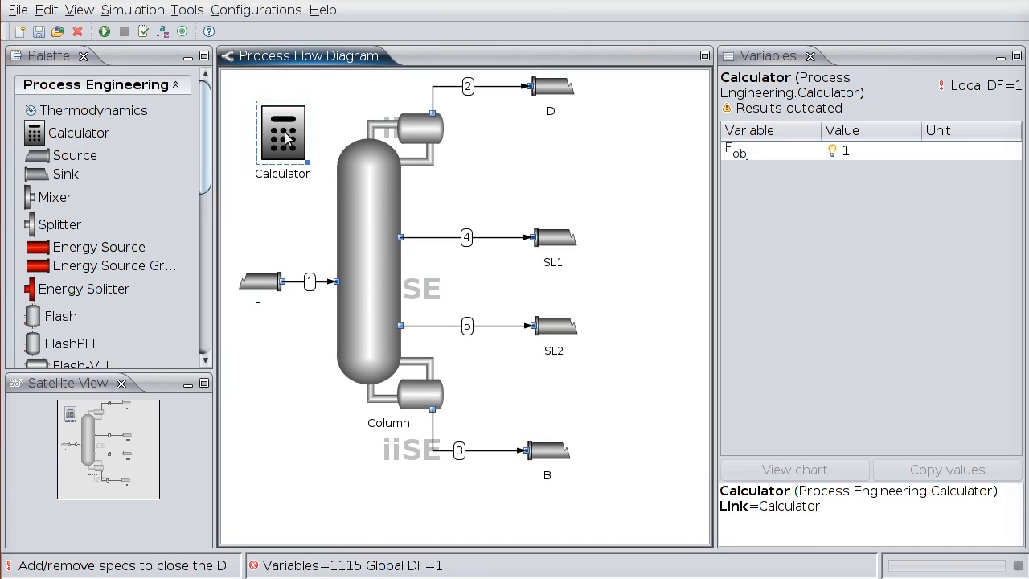
{"action": "mouse_move", "coordinate": [856, 158]}
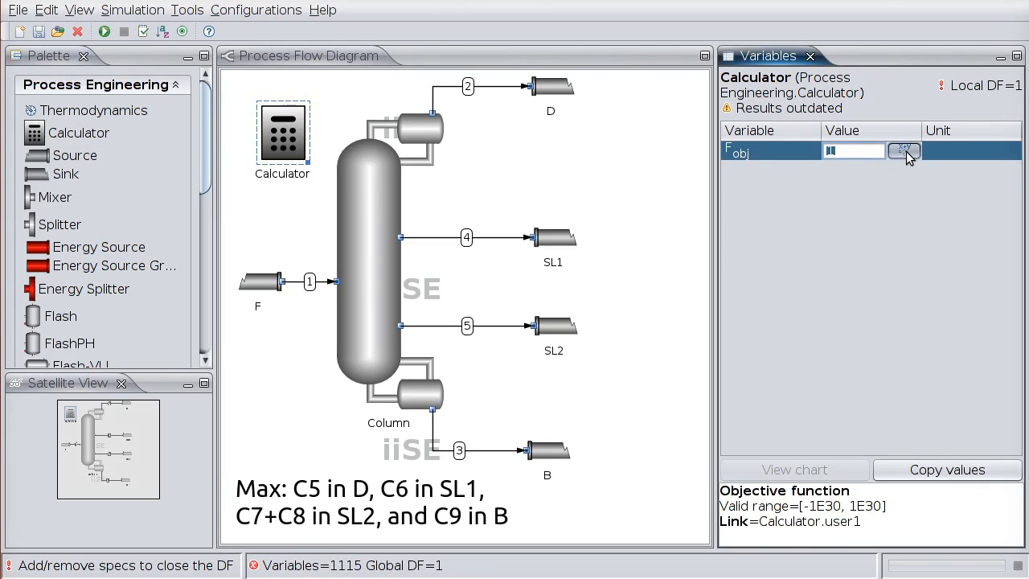
Step: Start the Fobj formula as D's N-PENTANE fraction times D's molar flow, plus
{"action": "left_click", "coordinate": [903, 151]}
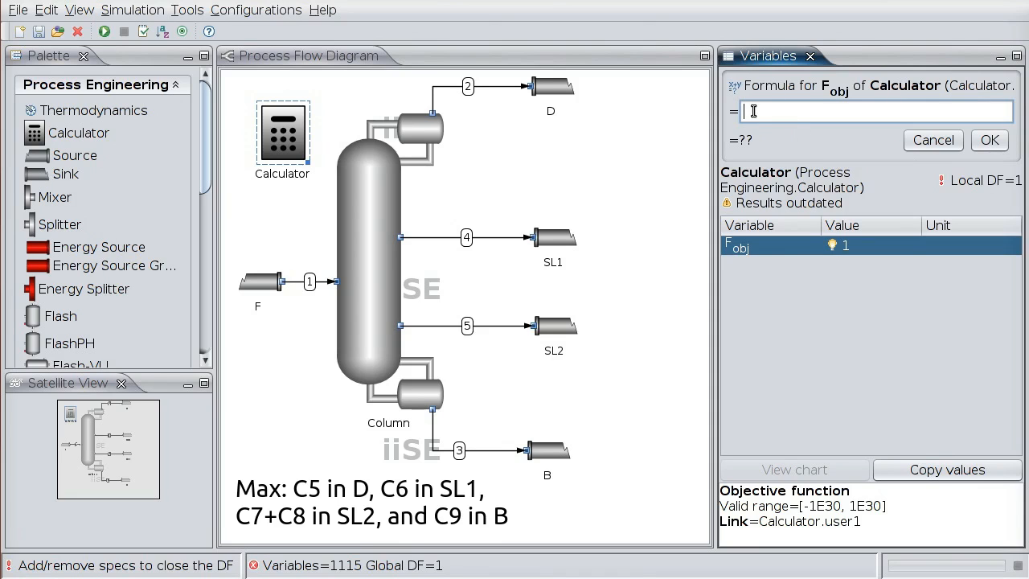
{"action": "left_click", "coordinate": [551, 86]}
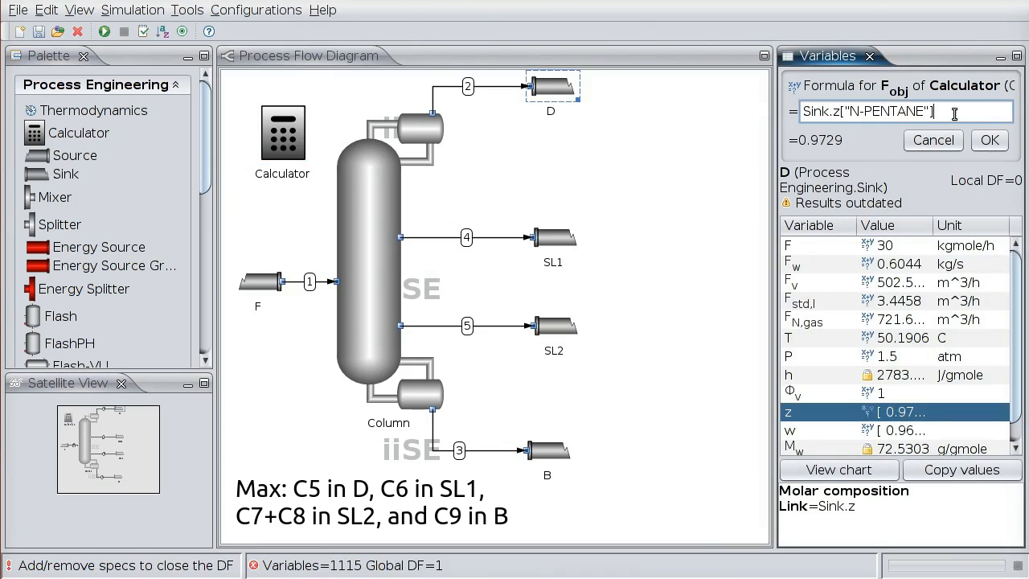
{"action": "type", "text": "*"}
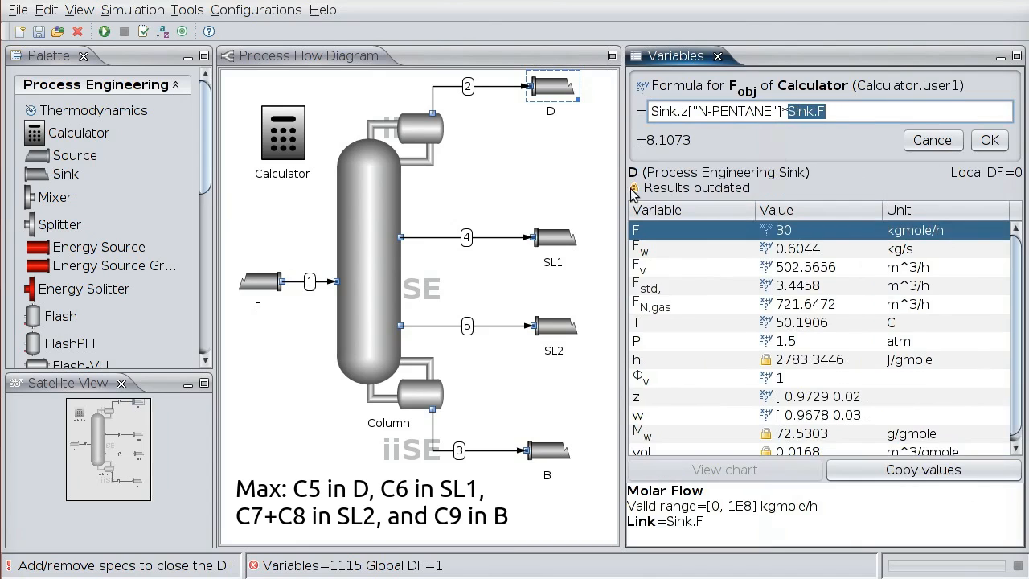
{"action": "type", "text": "+"}
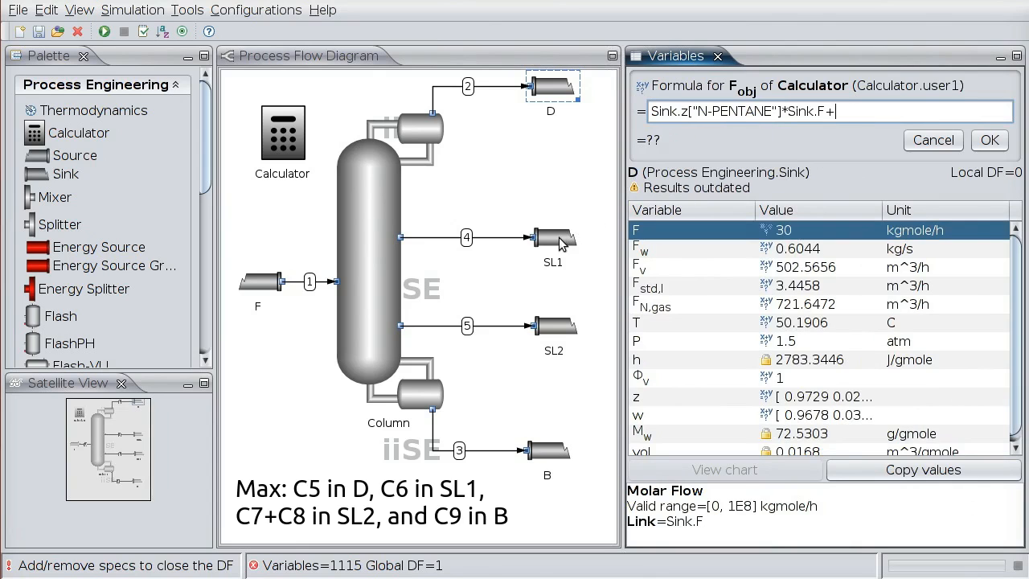
Step: Add SL1 hexane-times-flow and SL2 heptane/pentane fraction terms to the Fobj formula
{"action": "left_click", "coordinate": [554, 237]}
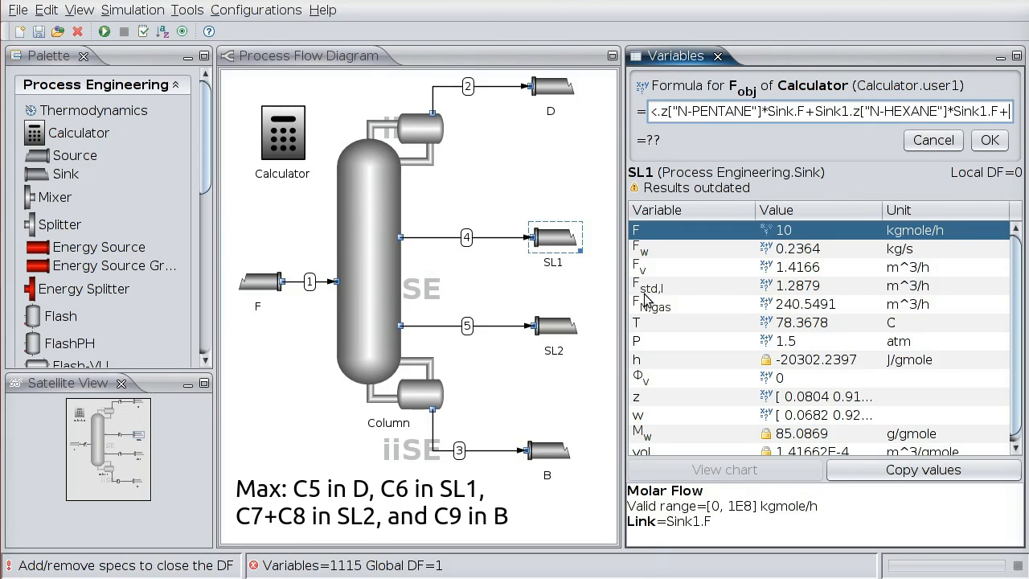
{"action": "left_click", "coordinate": [552, 326]}
{"action": "type", "text": "("}
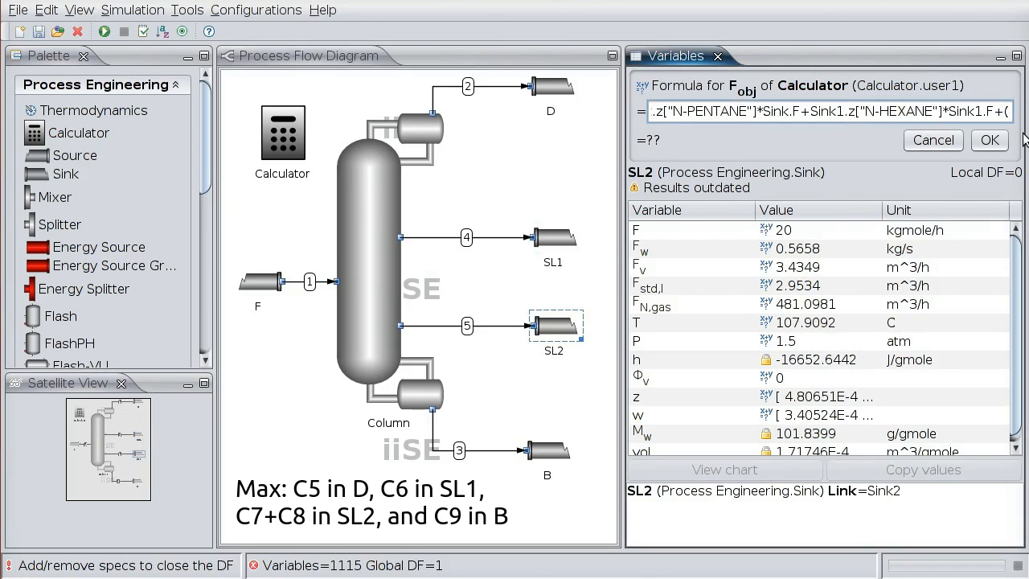
{"action": "mouse_move", "coordinate": [818, 405]}
{"action": "type", "text": "Sink2.z[\"n"}
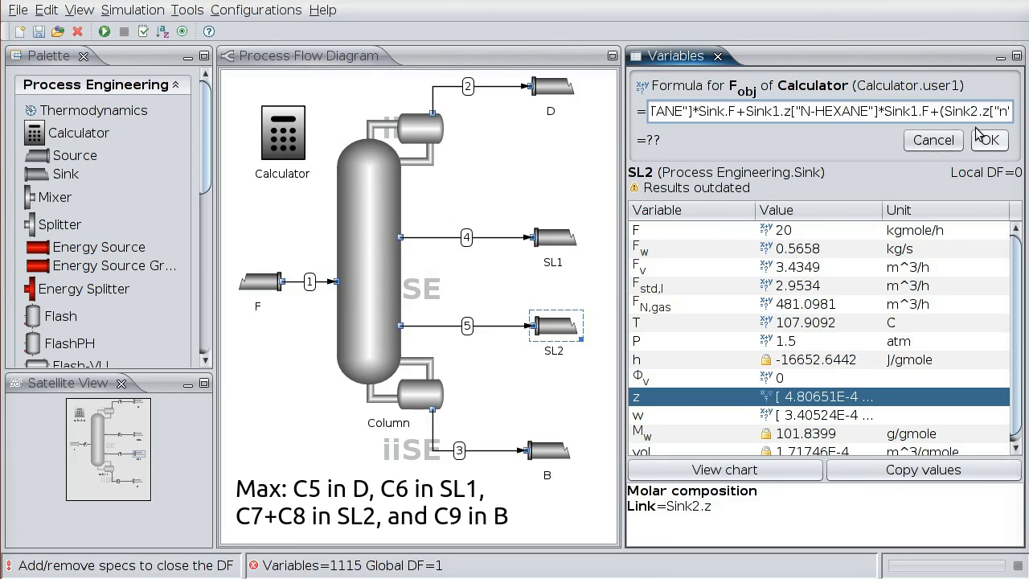
{"action": "type", "text": "N-JHEPTANE\"]+Sink2.z[\"N-PENTANE\"]"}
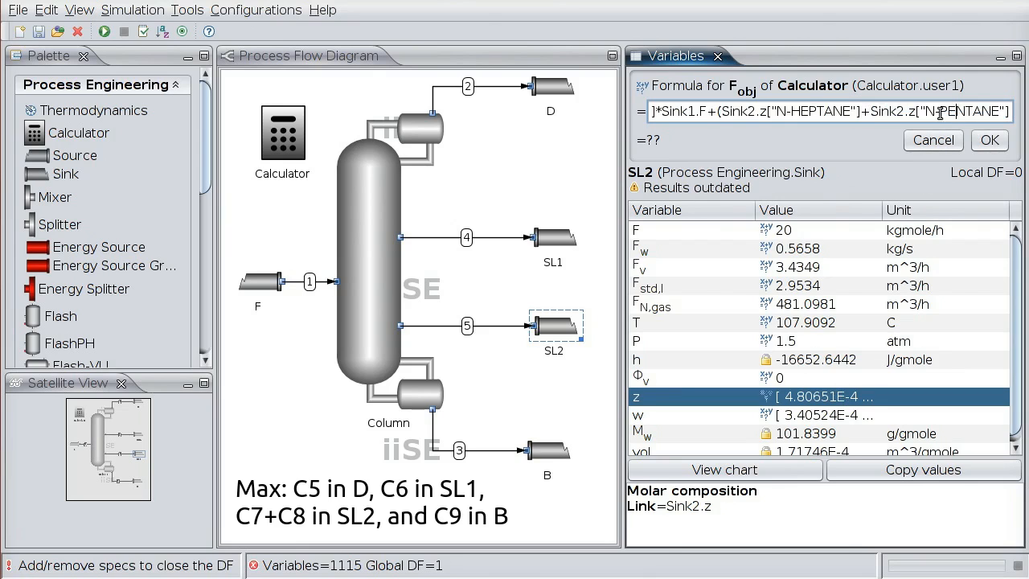
Step: Change N-PENTANE to N-OCTANE, add the B nonane term, accept 22.7316, and run
{"action": "double_click", "coordinate": [969, 112]}
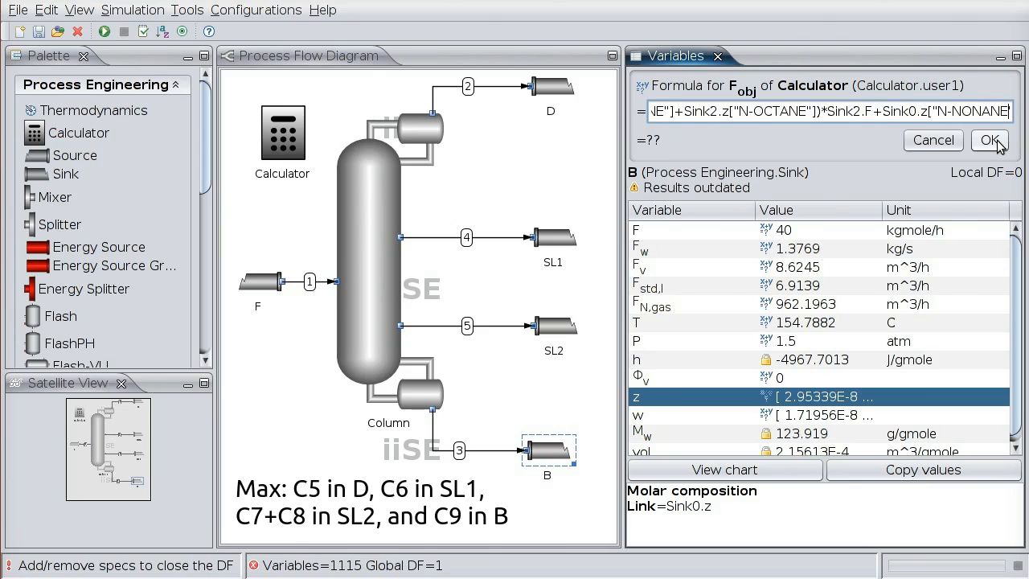
{"action": "type", "text": "*"}
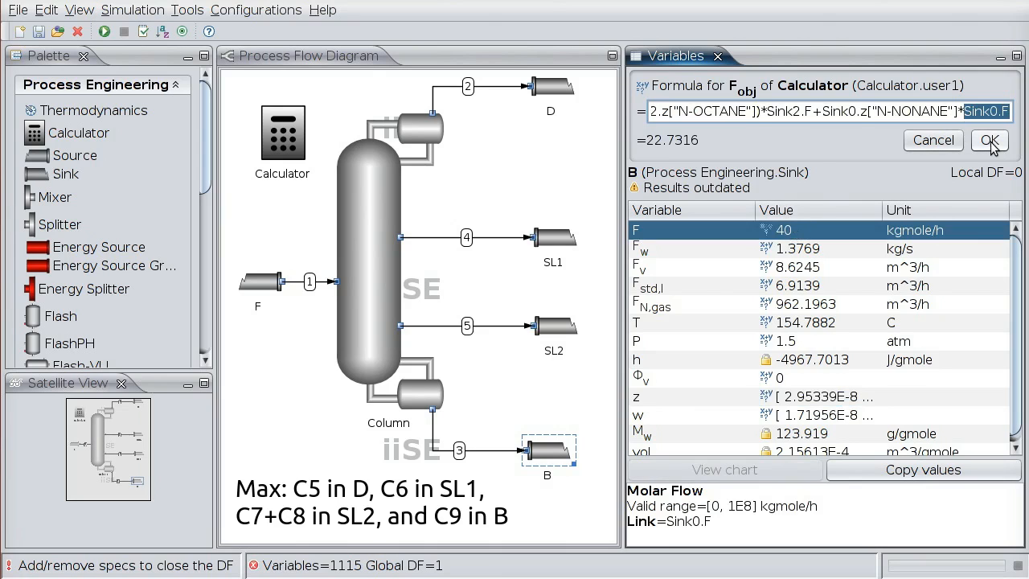
{"action": "left_click", "coordinate": [988, 140]}
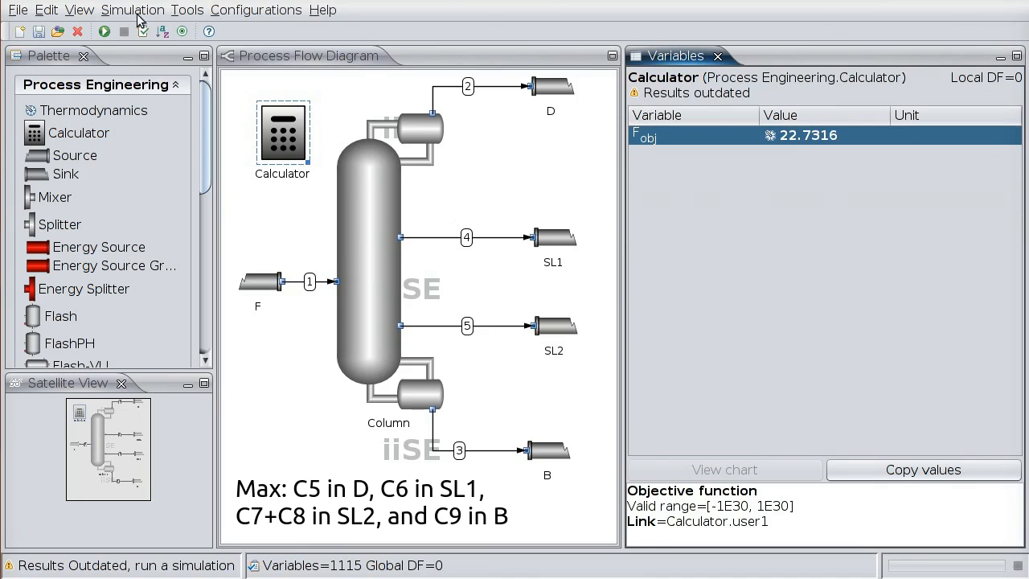
{"action": "left_click", "coordinate": [103, 32]}
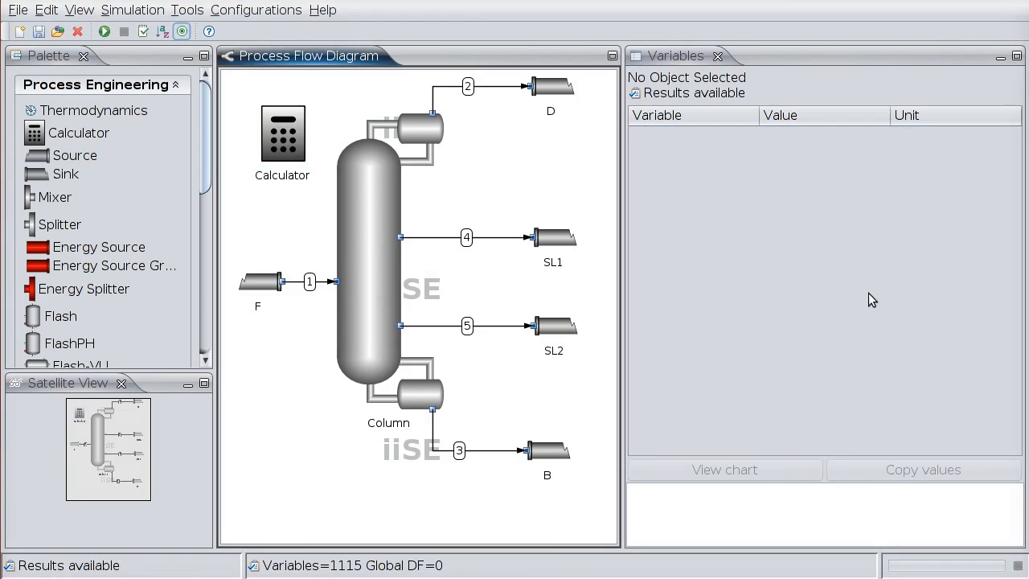
{"action": "mouse_move", "coordinate": [181, 32]}
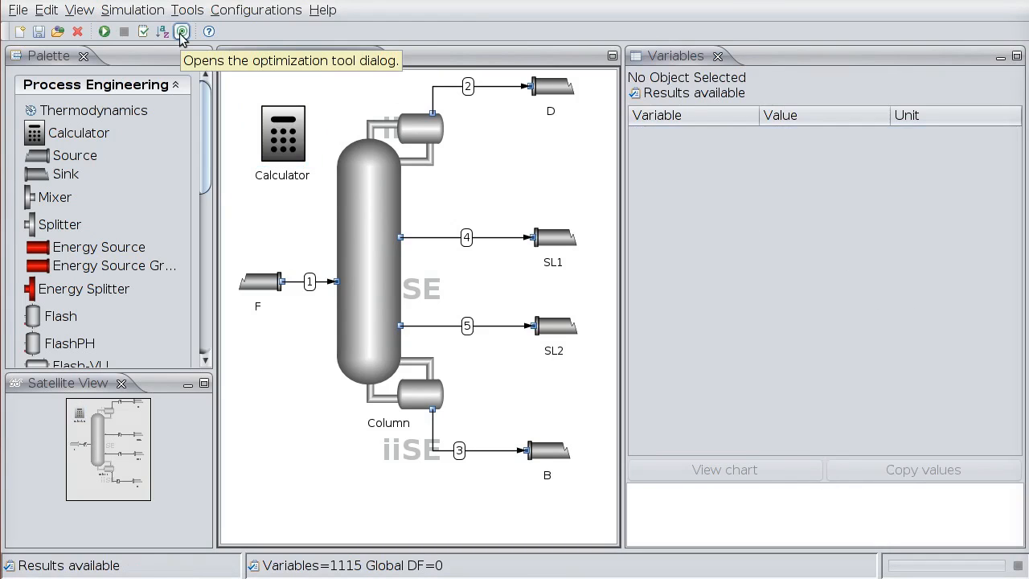
Step: Set the optimization objective to Calculator Fobj, maximized
{"action": "left_click", "coordinate": [181, 31]}
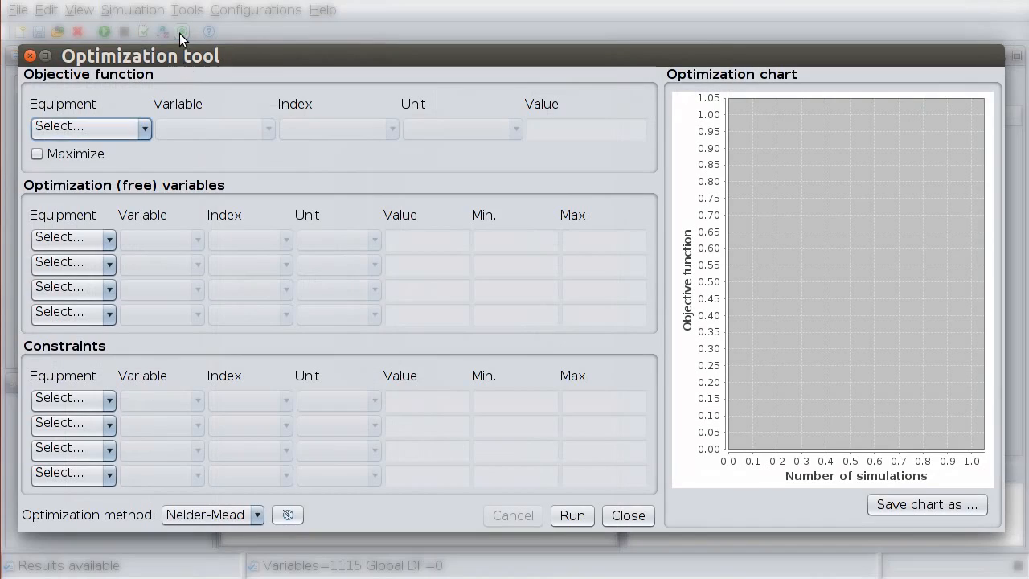
{"action": "left_click", "coordinate": [88, 127]}
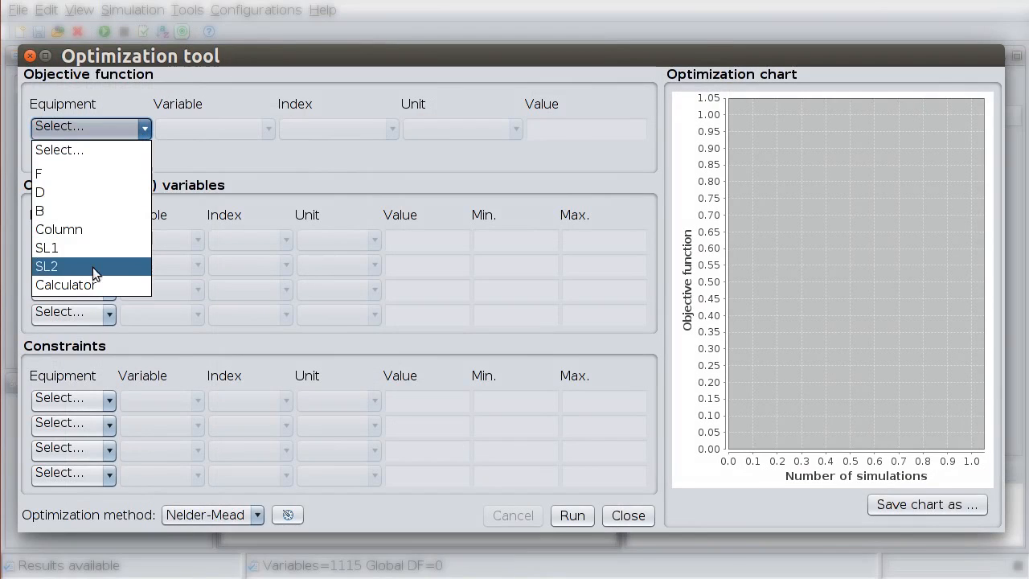
{"action": "left_click", "coordinate": [66, 284]}
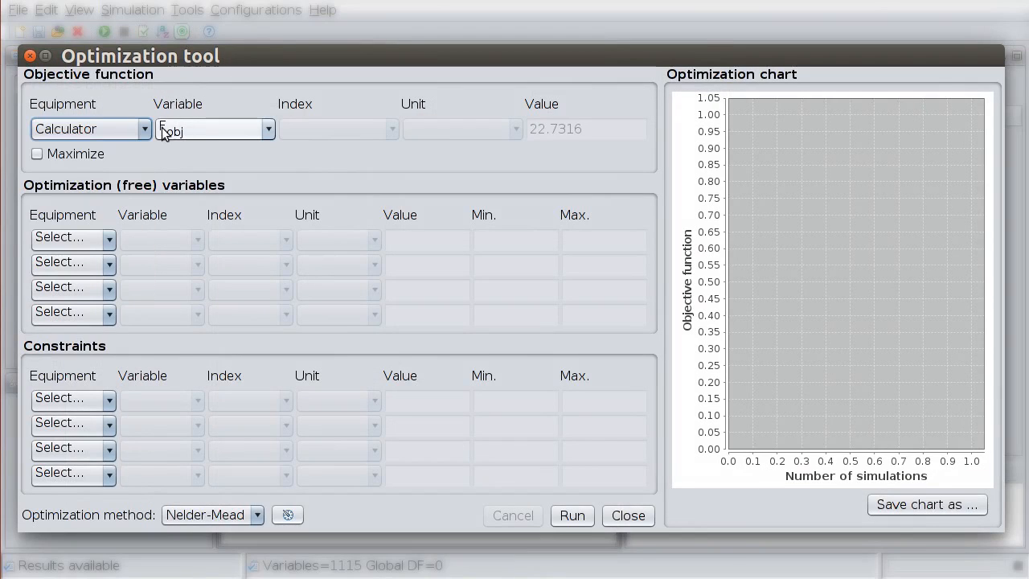
{"action": "left_click", "coordinate": [36, 154]}
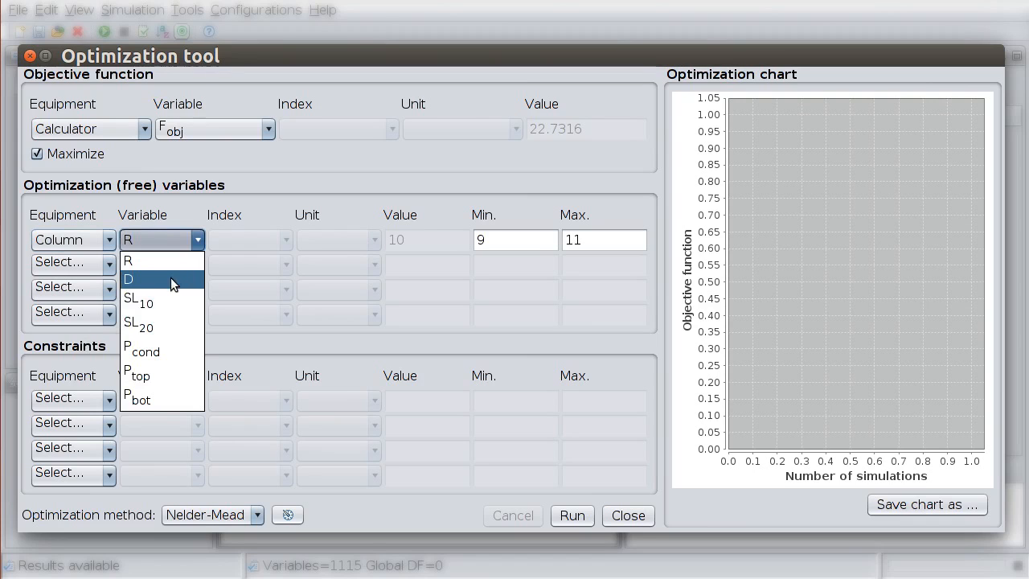
Step: Add column D, SL10 and SL20 as free variables bounded 1 to 70
{"action": "left_click", "coordinate": [127, 278]}
{"action": "type", "text": "1"}
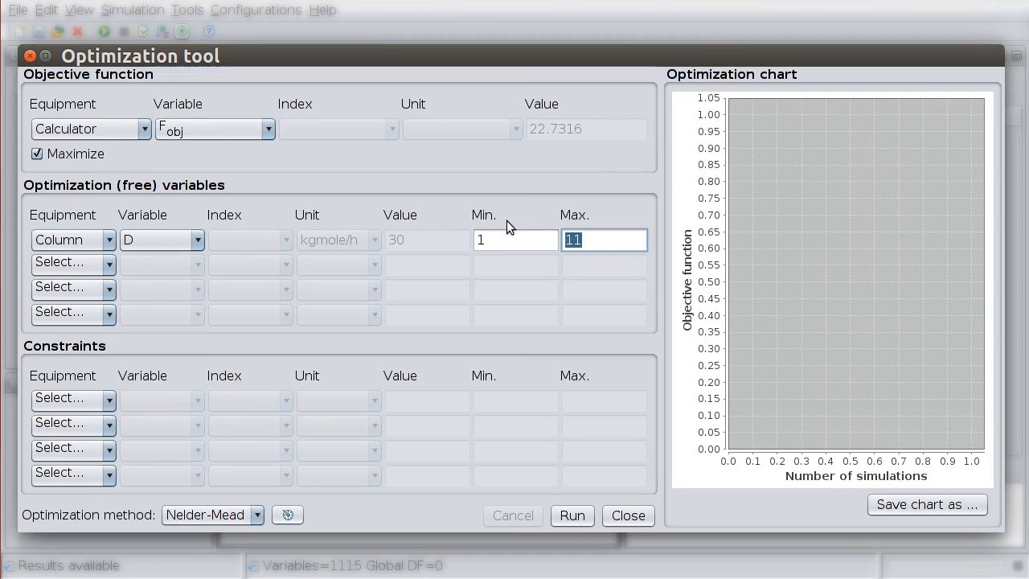
{"action": "type", "text": "70"}
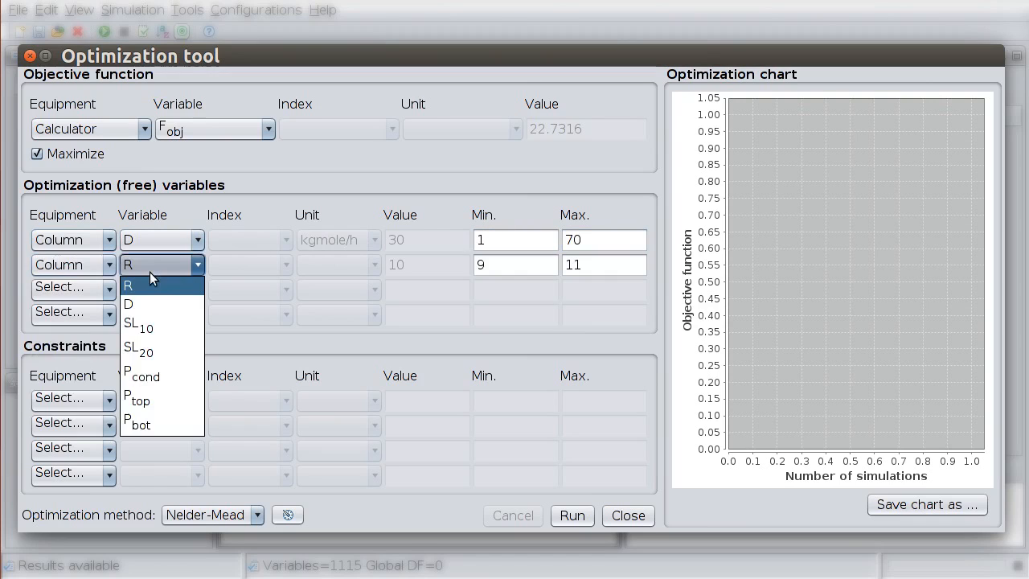
{"action": "left_click", "coordinate": [133, 328]}
{"action": "type", "text": "1"}
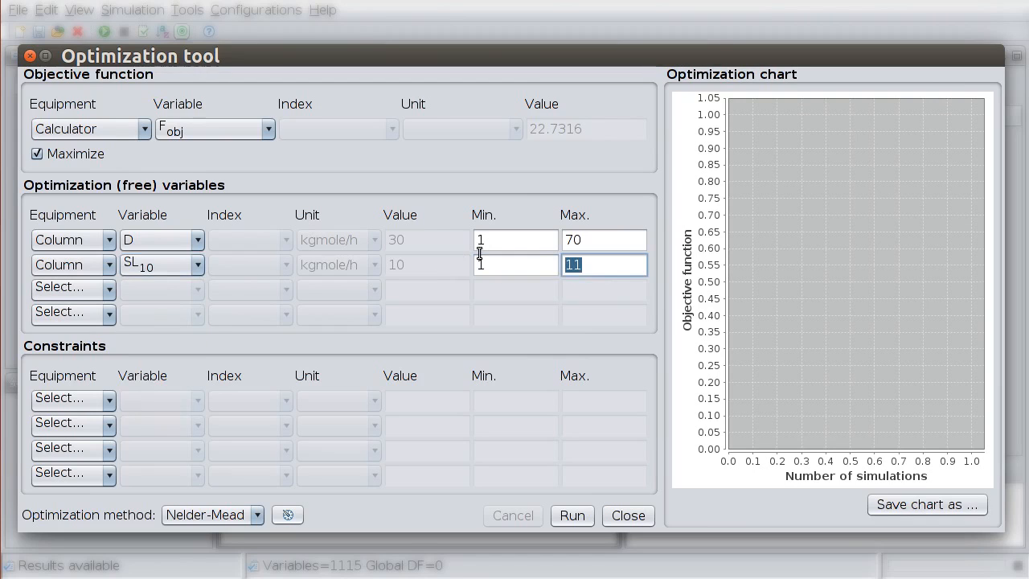
{"action": "type", "text": "70"}
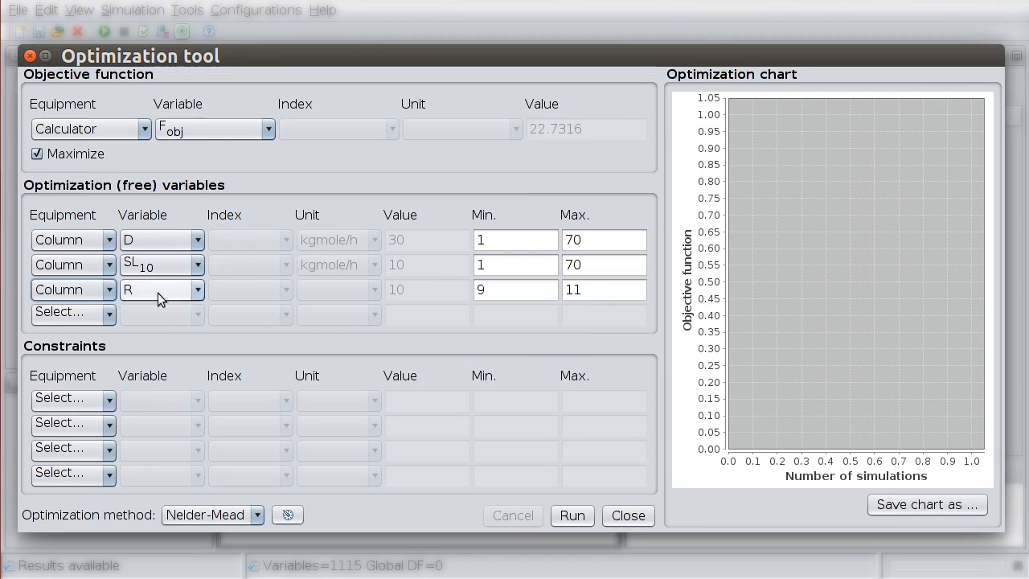
{"action": "left_click", "coordinate": [161, 290]}
{"action": "type", "text": "1"}
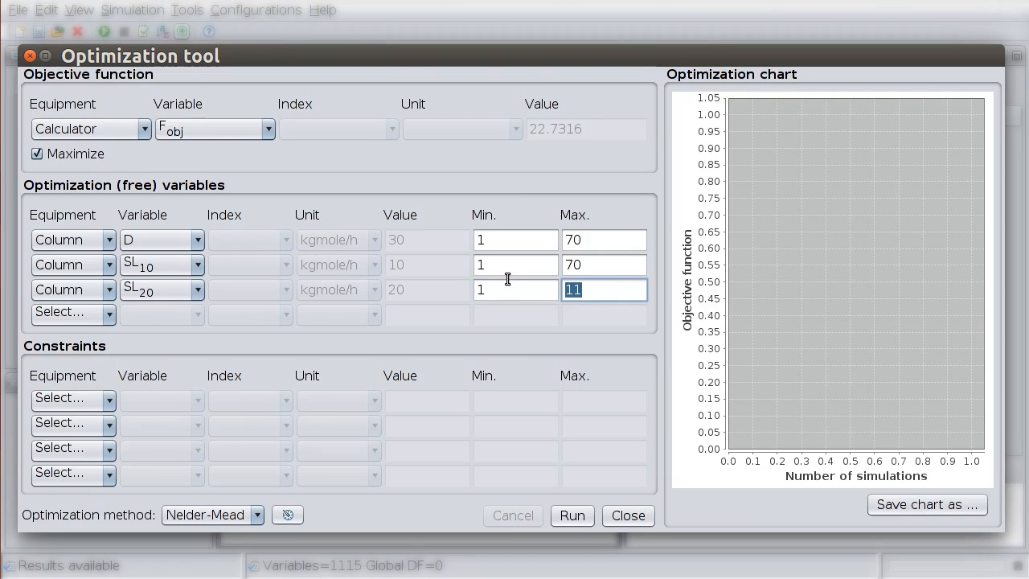
{"action": "type", "text": "70"}
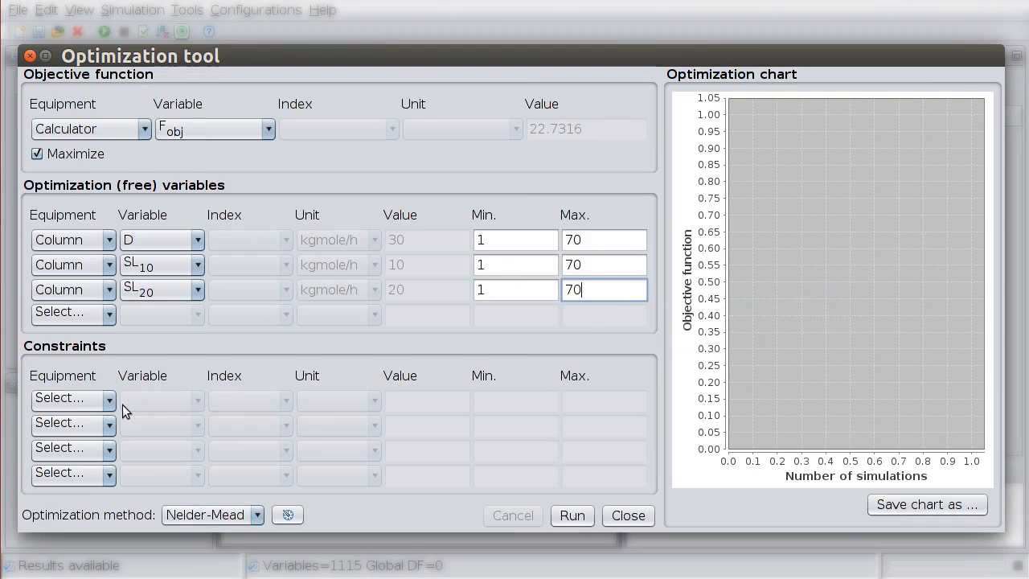
Step: Constrain column bottoms flow B to minimum 5 and select the Ipopt method
{"action": "left_click", "coordinate": [68, 399]}
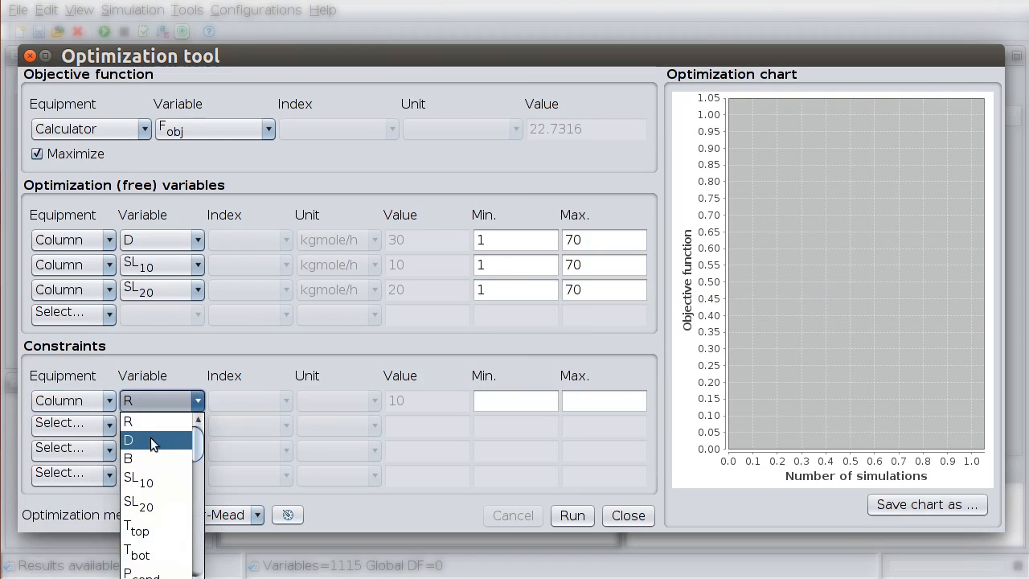
{"action": "left_click", "coordinate": [128, 457]}
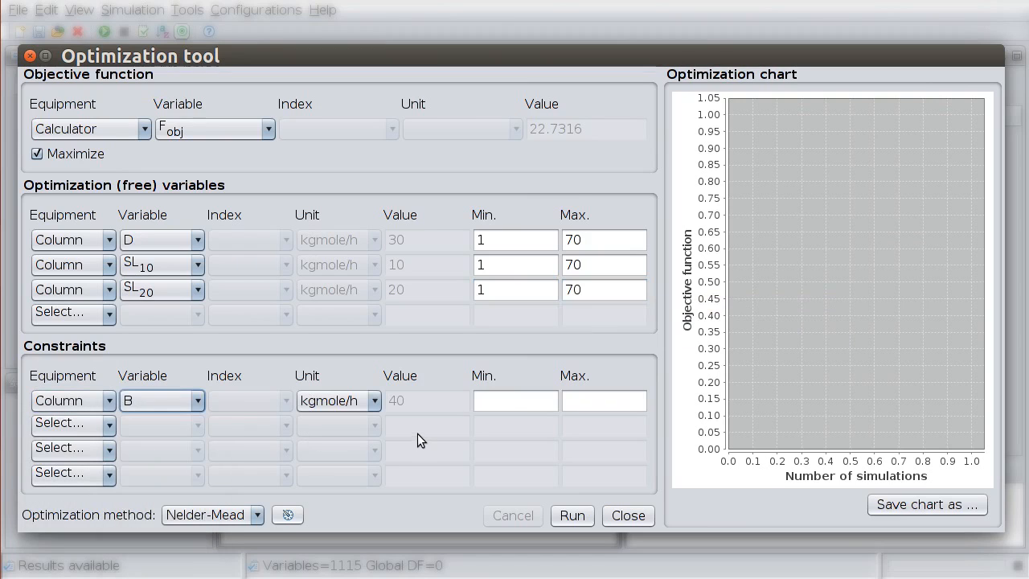
{"action": "left_click", "coordinate": [515, 400]}
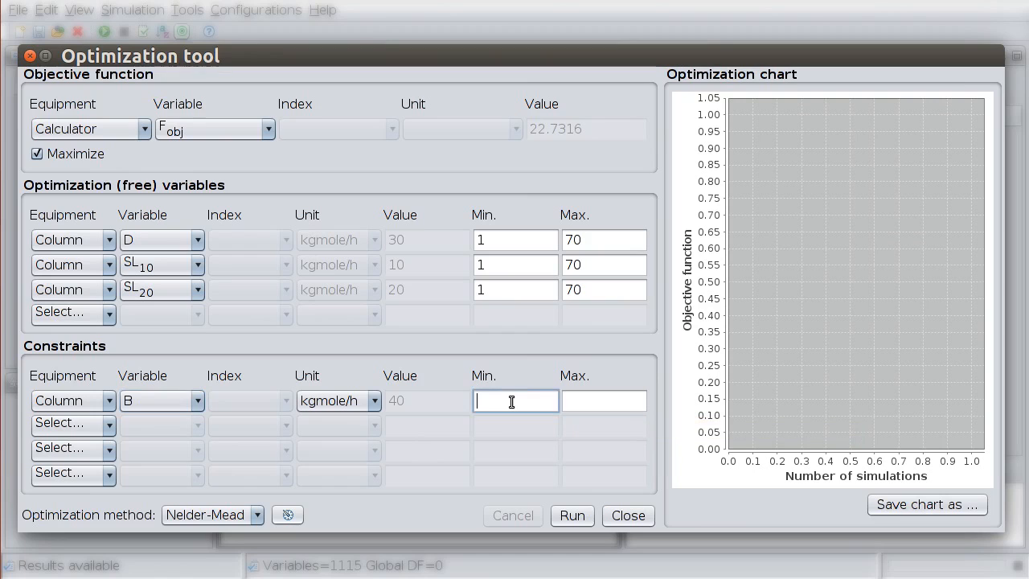
{"action": "type", "text": "5"}
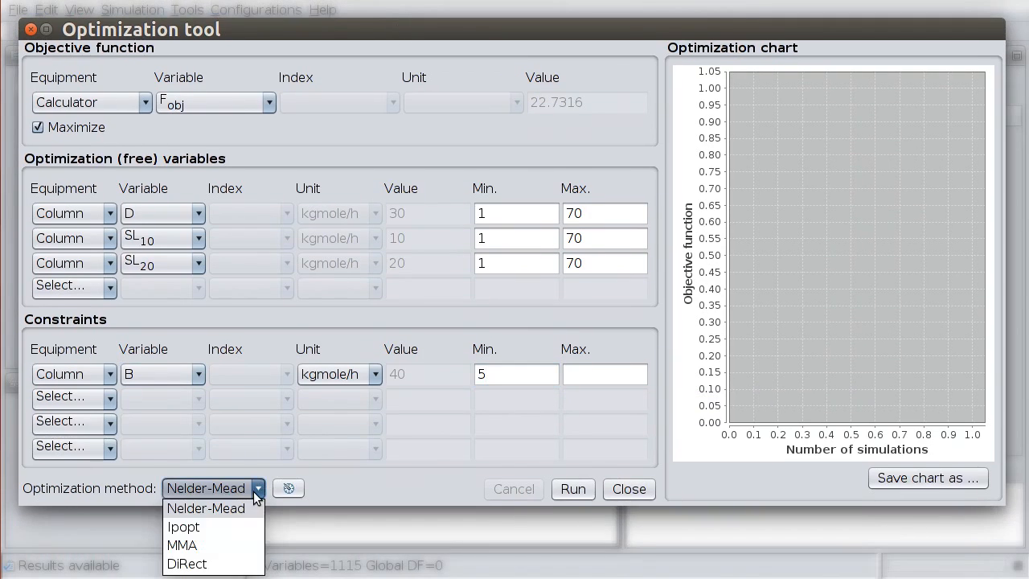
{"action": "left_click", "coordinate": [183, 526]}
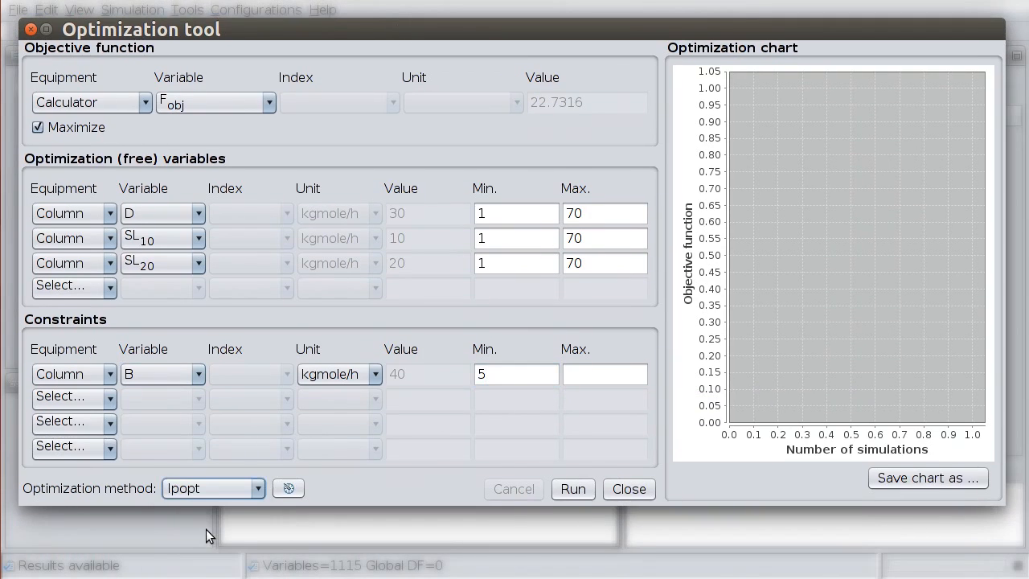
{"action": "mouse_move", "coordinate": [449, 476]}
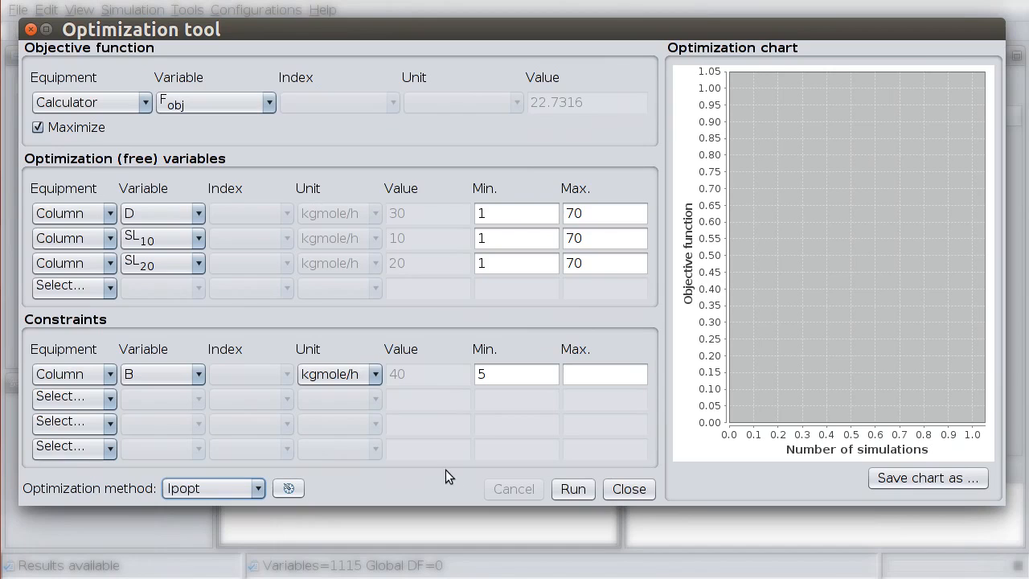
{"action": "mouse_move", "coordinate": [533, 94]}
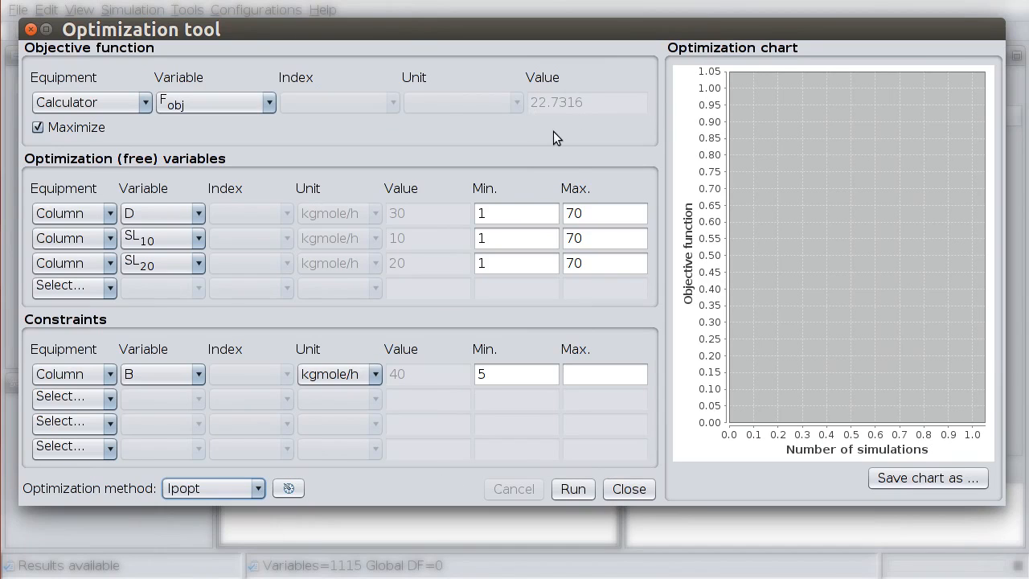
Step: Run the Ipopt optimization to converge F_obj at 24.7955, then close the tool
{"action": "left_click", "coordinate": [572, 488]}
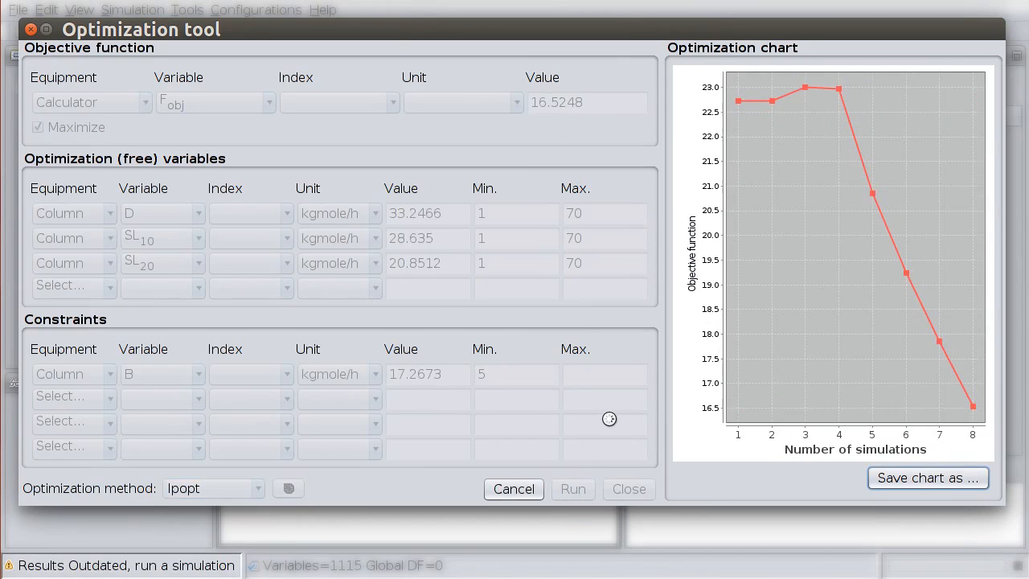
{"action": "left_click", "coordinate": [572, 489]}
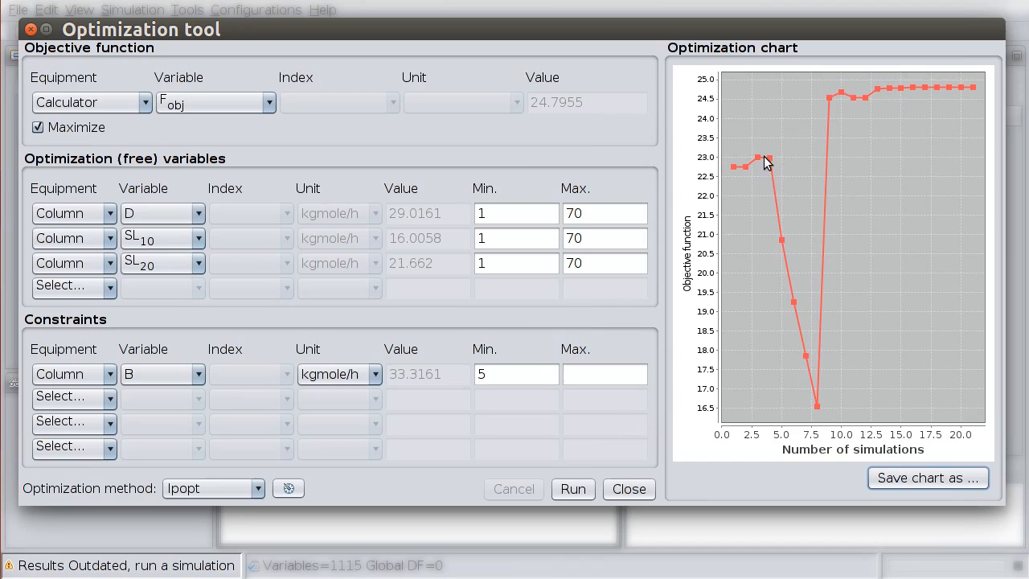
{"action": "mouse_move", "coordinate": [811, 169]}
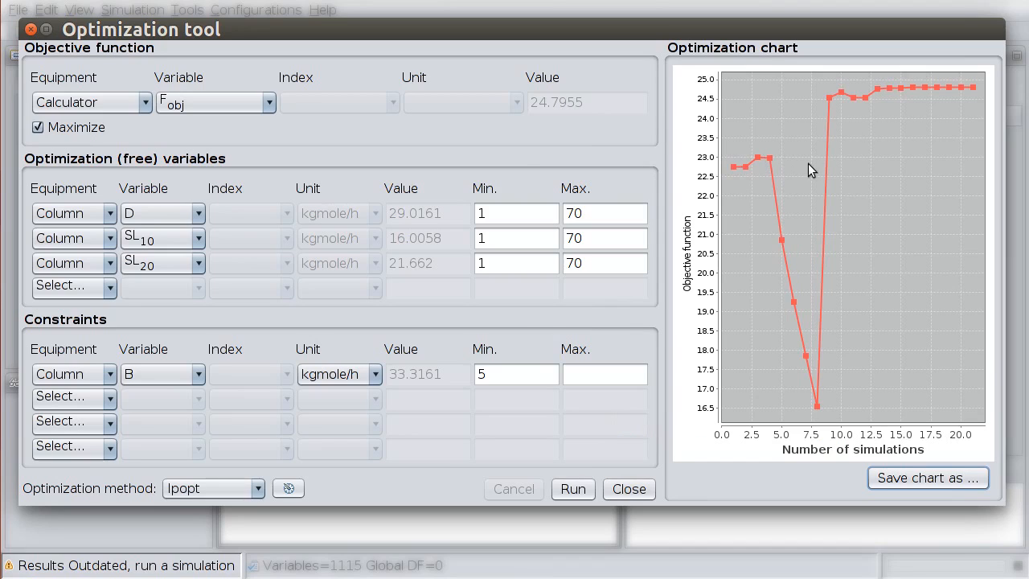
{"action": "mouse_move", "coordinate": [957, 108]}
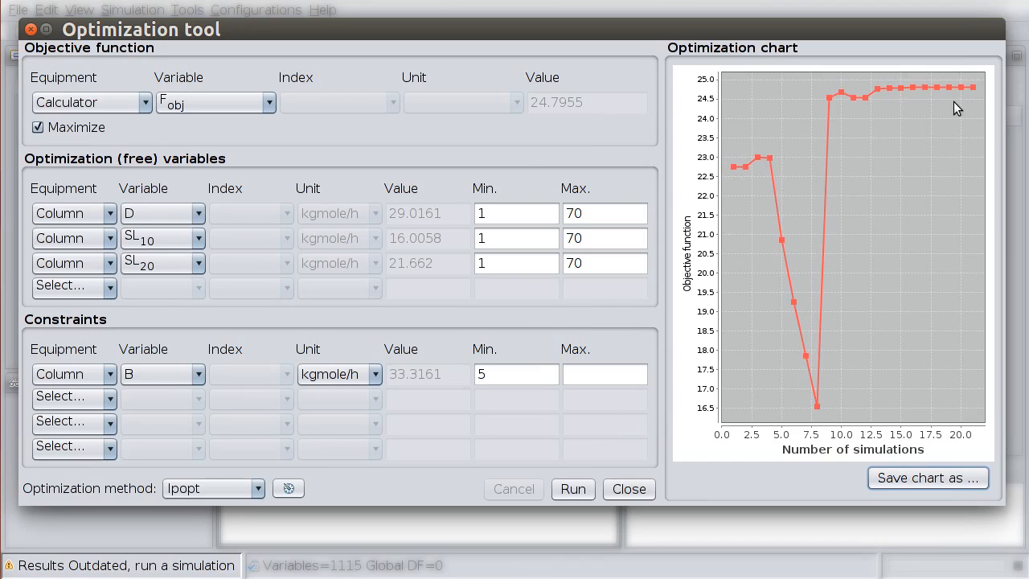
{"action": "mouse_move", "coordinate": [678, 460]}
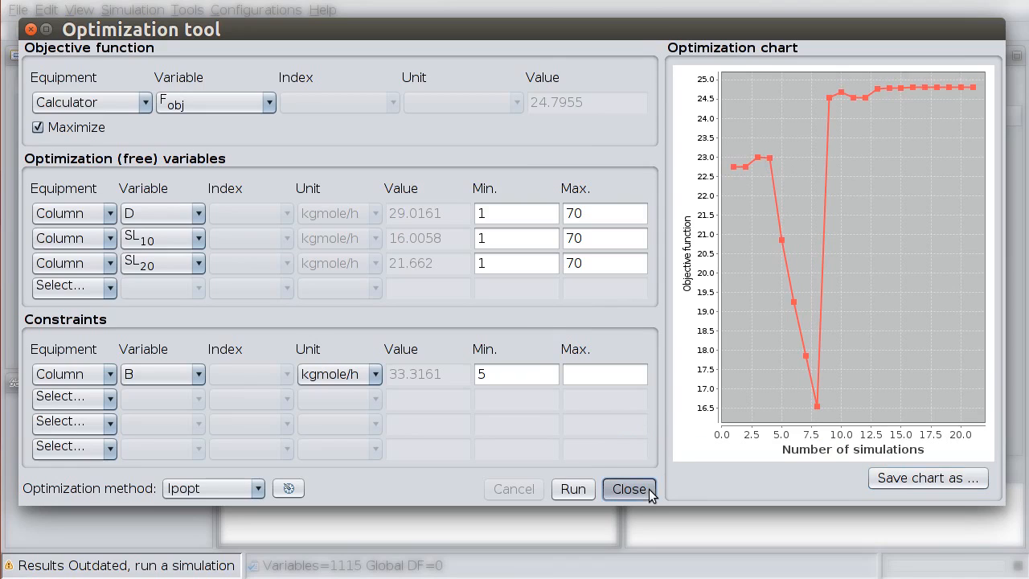
{"action": "left_click", "coordinate": [629, 488]}
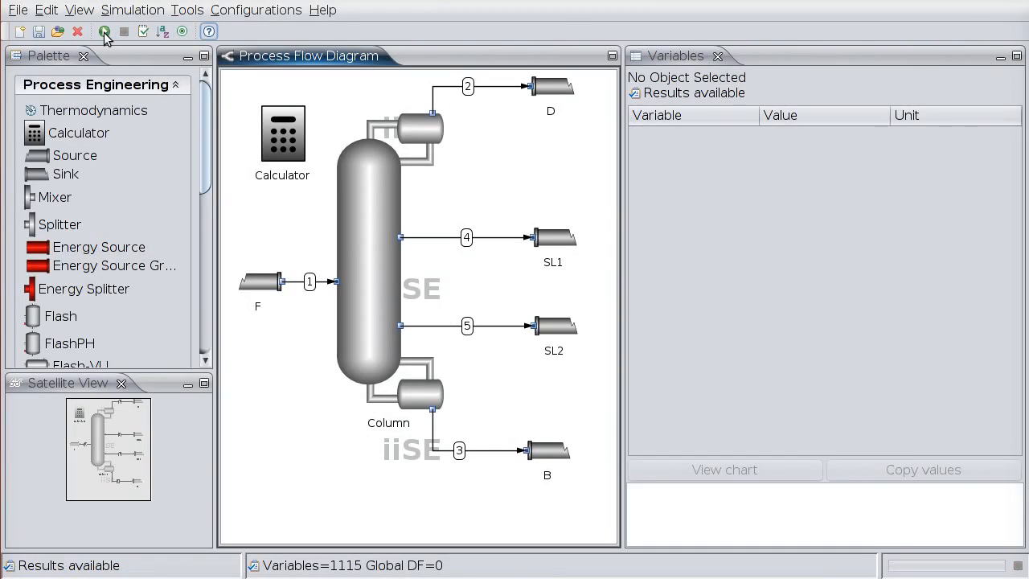
Step: View the column's optimized variables and D's composition chart, about 98% pentane
{"action": "left_click", "coordinate": [369, 241]}
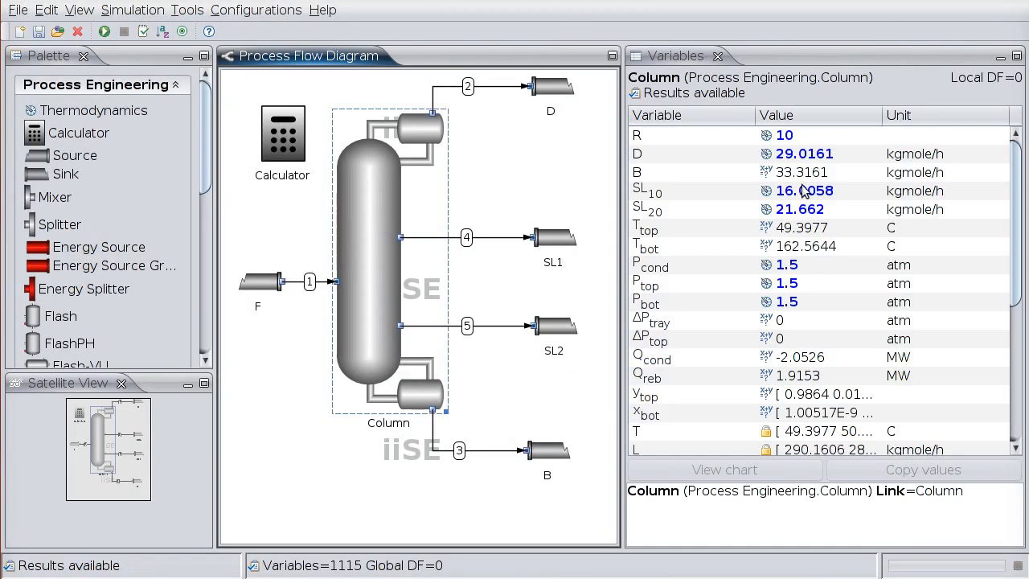
{"action": "mouse_move", "coordinate": [800, 208]}
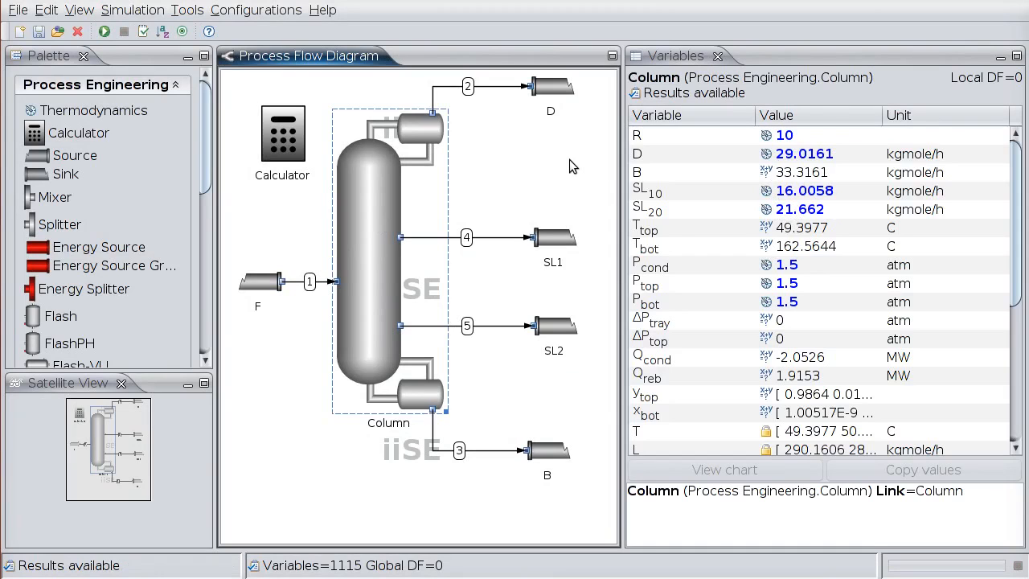
{"action": "left_click", "coordinate": [550, 85]}
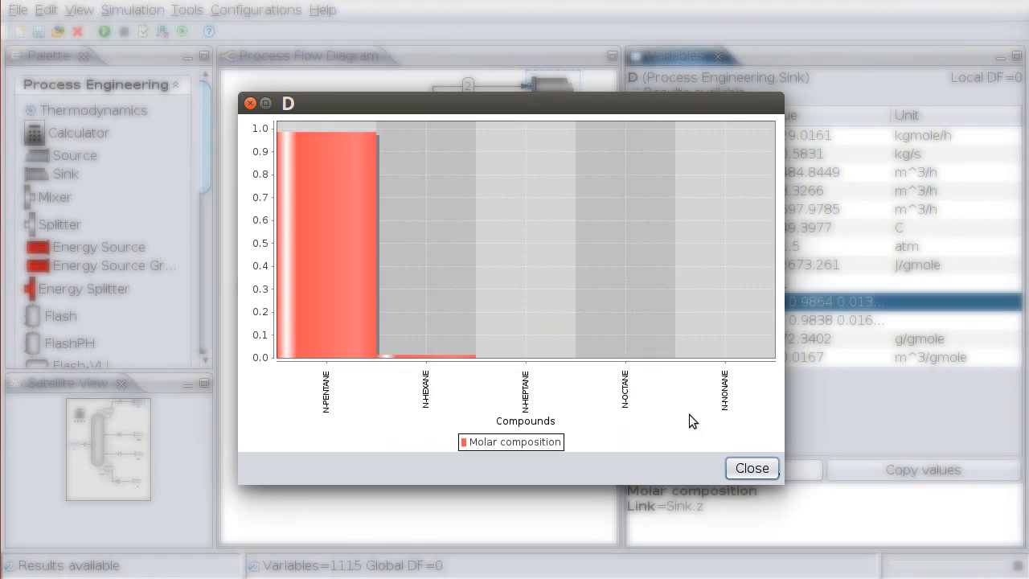
{"action": "mouse_move", "coordinate": [639, 446]}
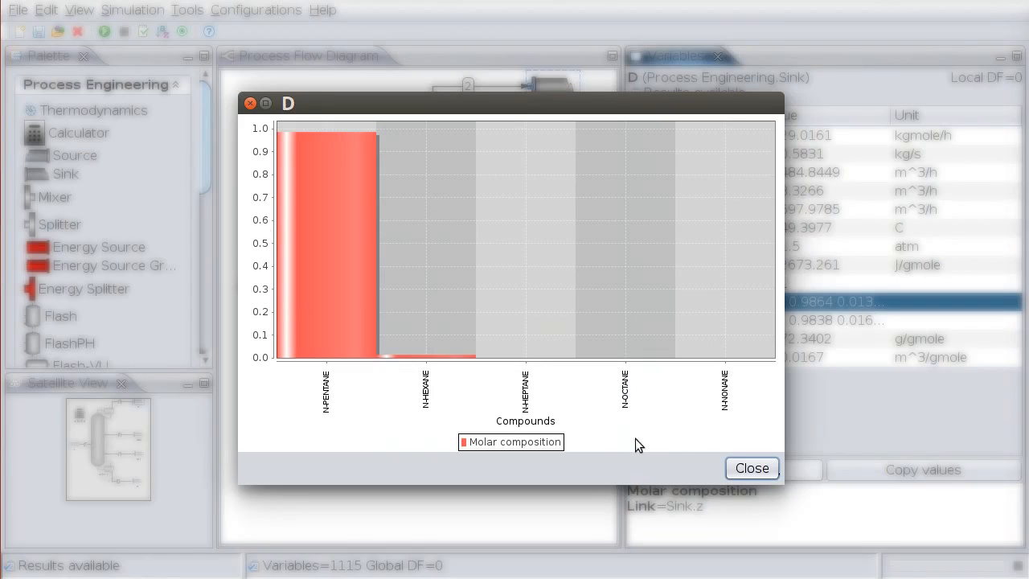
{"action": "left_click", "coordinate": [750, 467]}
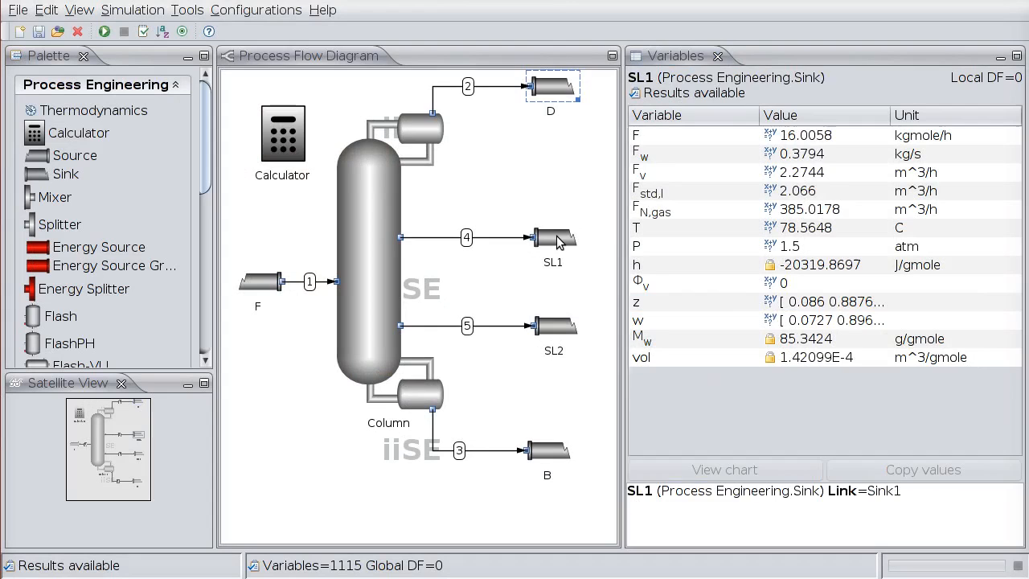
Step: Chart compositions of SL1 (hexane), SL2 (heptane) and B (about 90% nonane)
{"action": "left_click", "coordinate": [692, 301]}
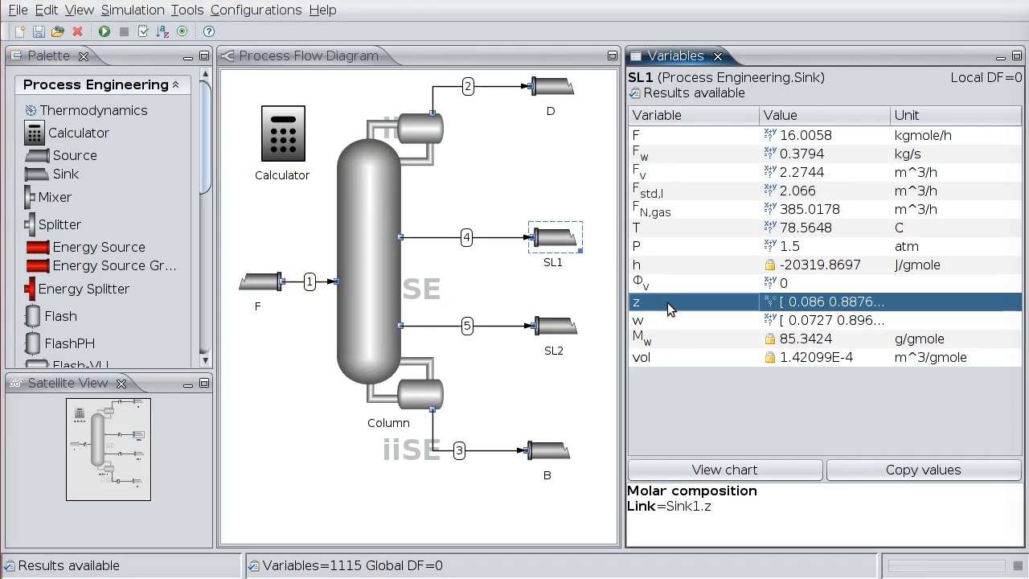
{"action": "left_click", "coordinate": [723, 469]}
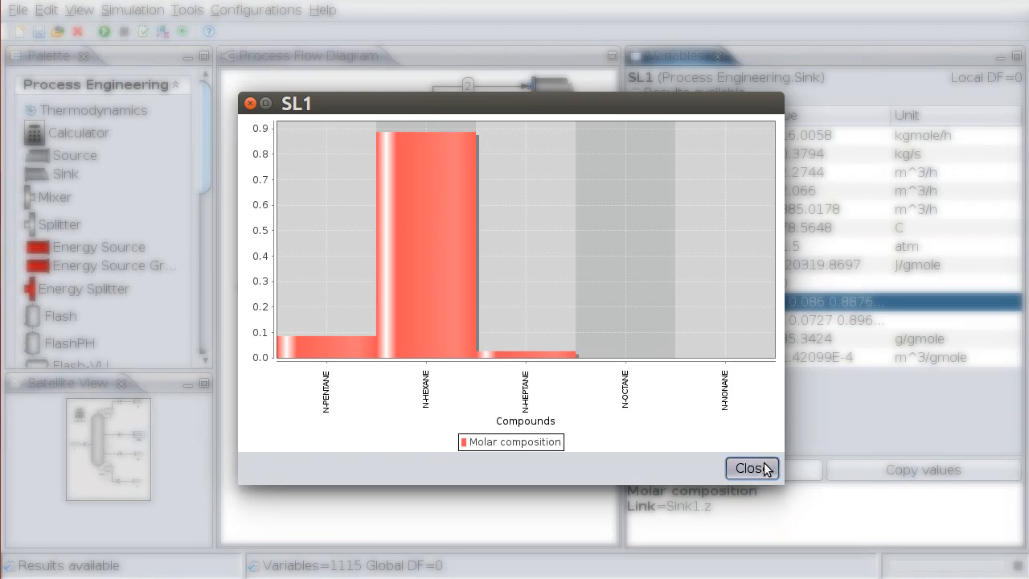
{"action": "left_click", "coordinate": [750, 467]}
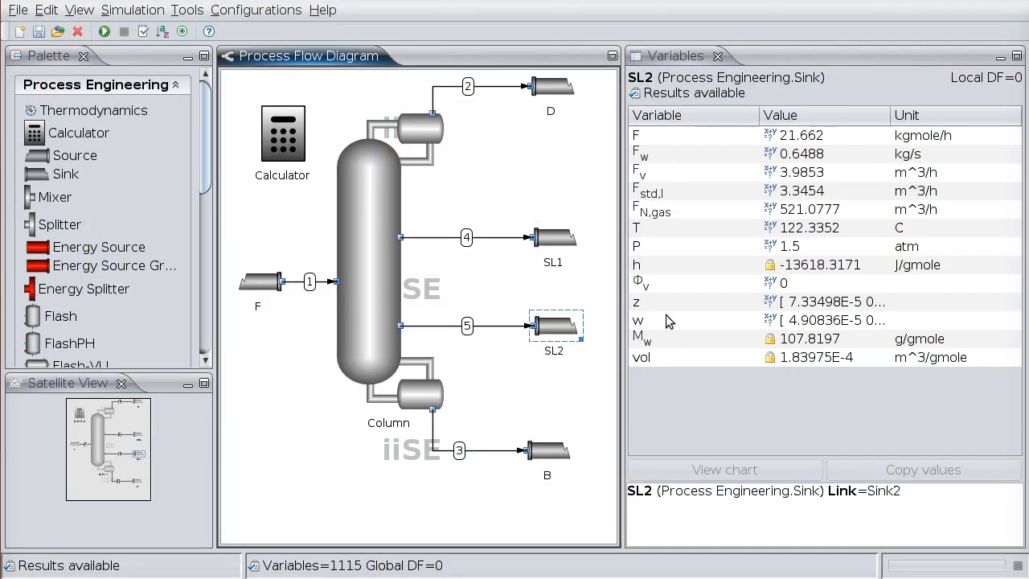
{"action": "left_click", "coordinate": [723, 470]}
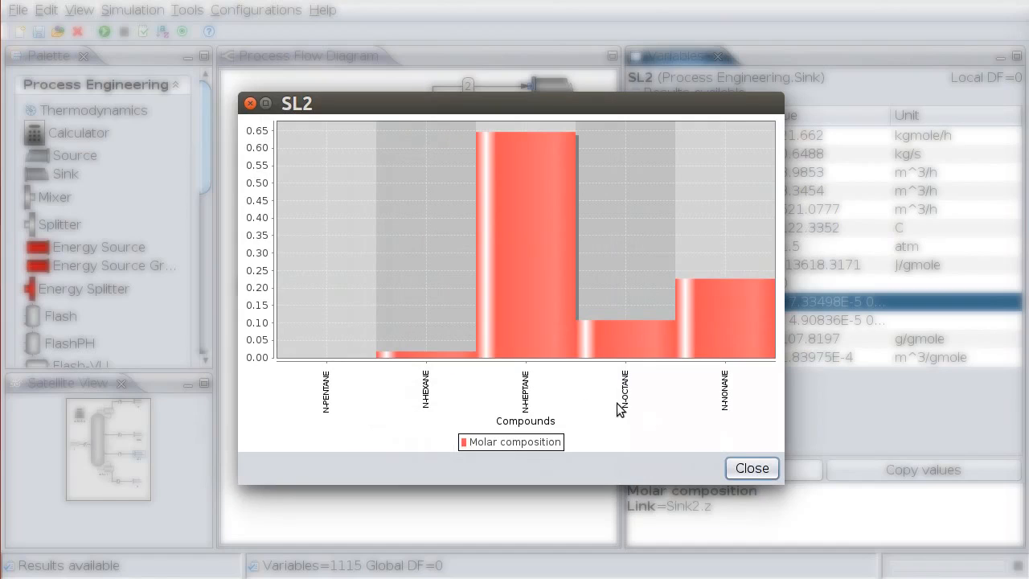
{"action": "mouse_move", "coordinate": [630, 372]}
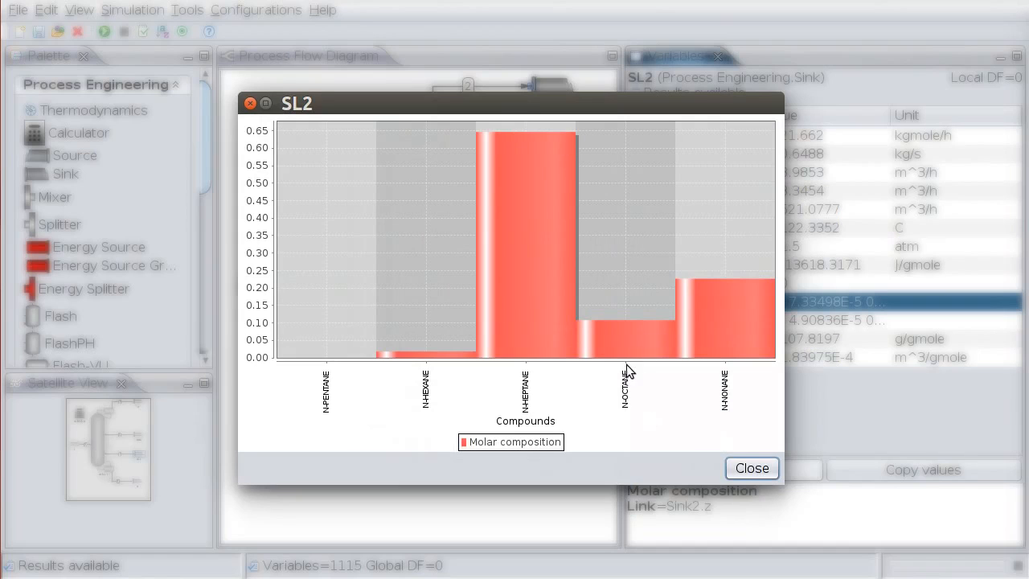
{"action": "left_click", "coordinate": [751, 468]}
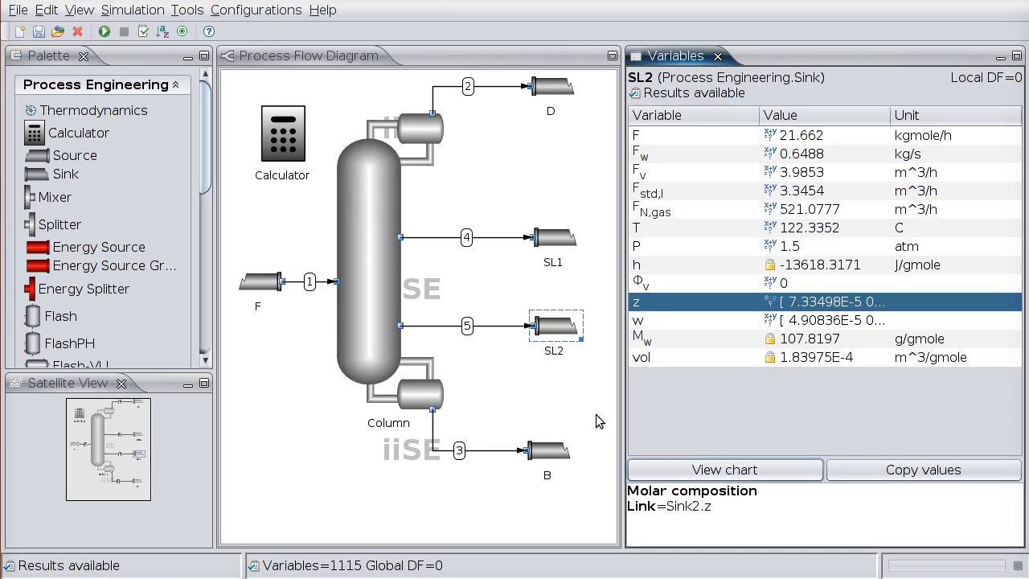
{"action": "left_click", "coordinate": [549, 450]}
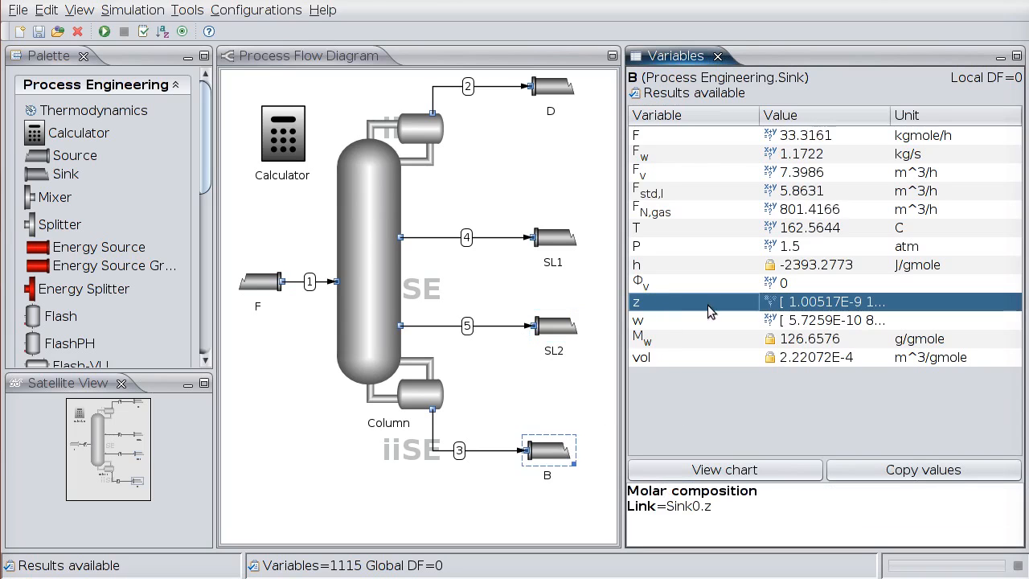
{"action": "left_click", "coordinate": [722, 469]}
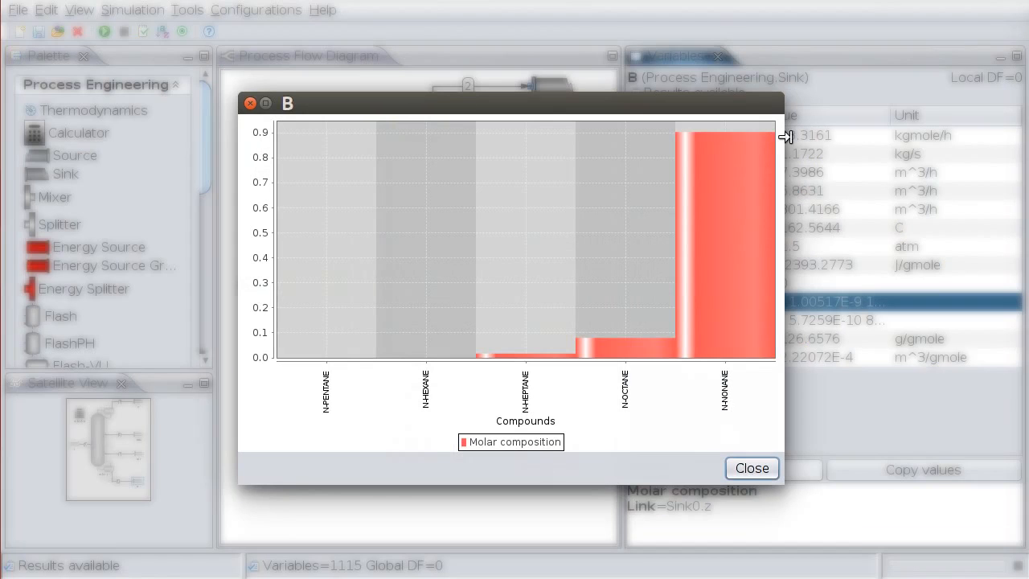
{"action": "left_click", "coordinate": [750, 468]}
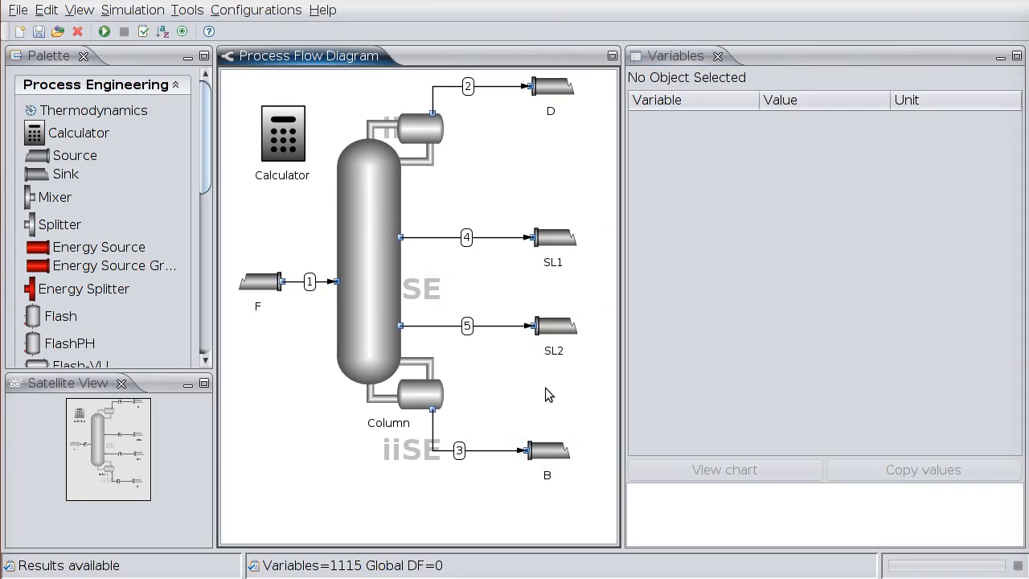
{"action": "mouse_move", "coordinate": [663, 400]}
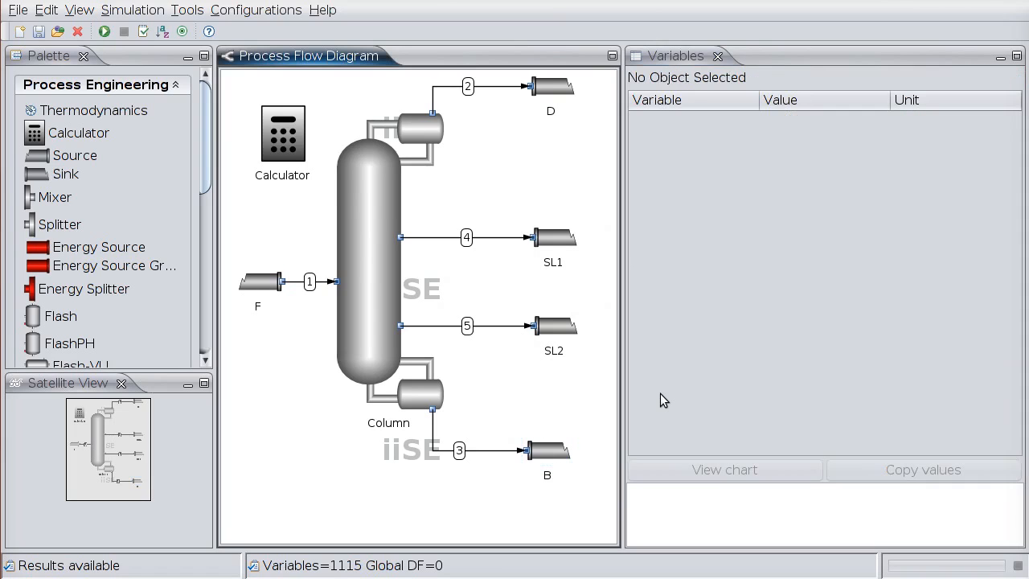
{"action": "mouse_move", "coordinate": [834, 373]}
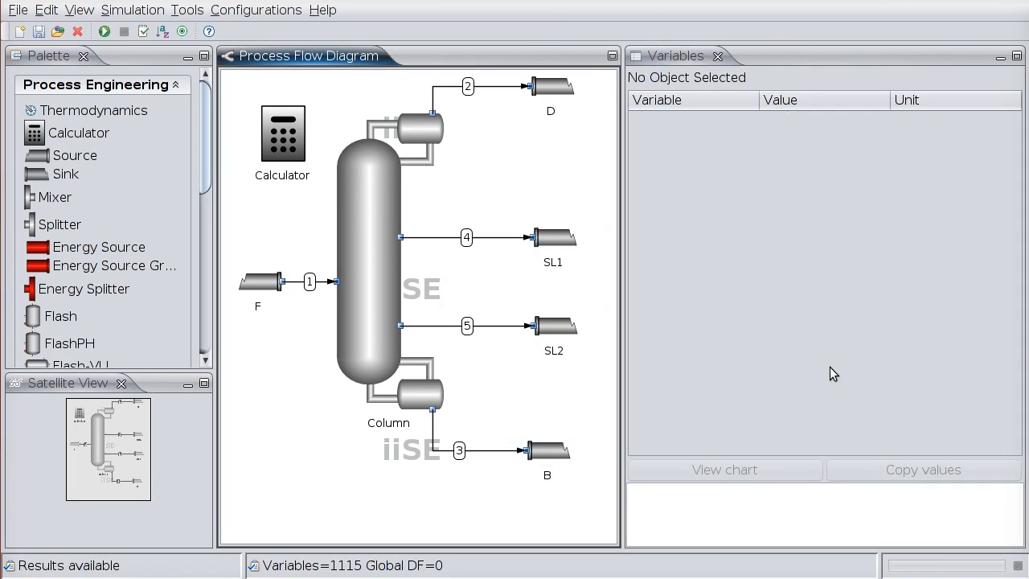